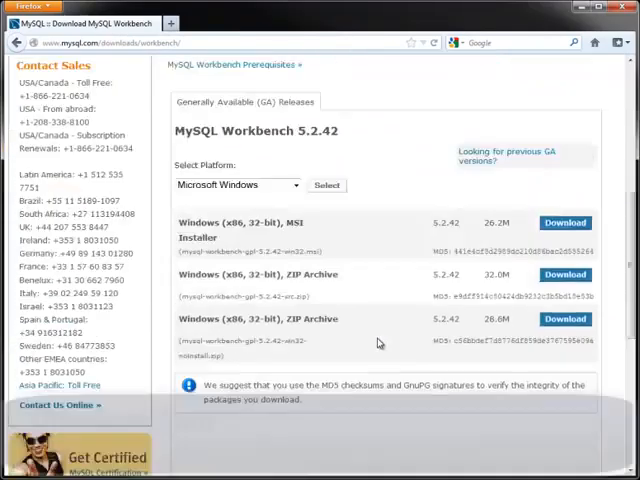
Browse the Workbench download platforms and product page on mysql.com, then launch MySQL Workbench.
click(238, 184)
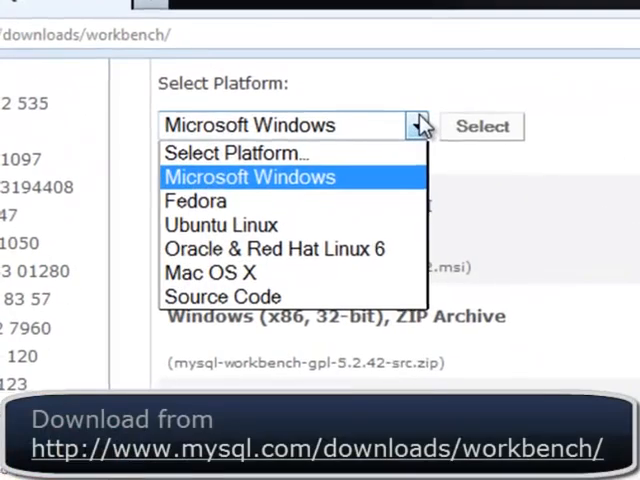
click(248, 176)
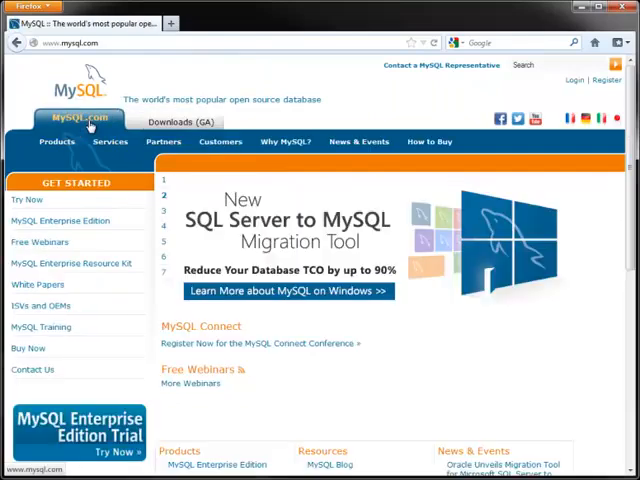
click(56, 140)
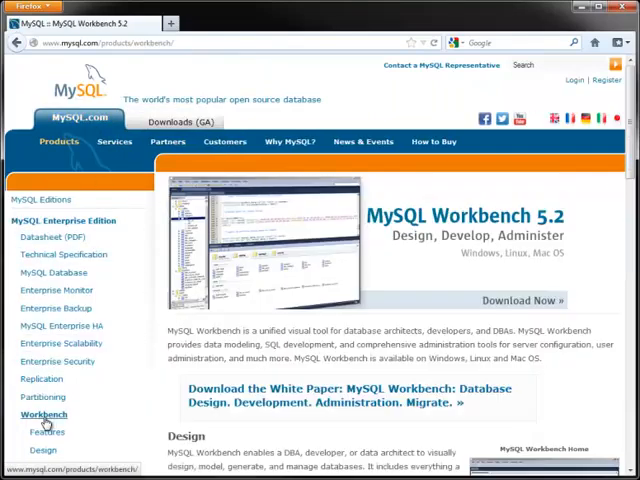
click(48, 432)
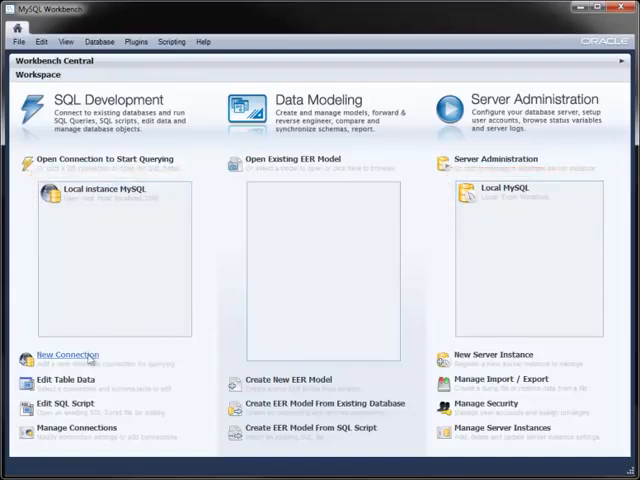
Create a new connection named Sakila with default schema sakila and compression protocol enabled.
click(68, 354)
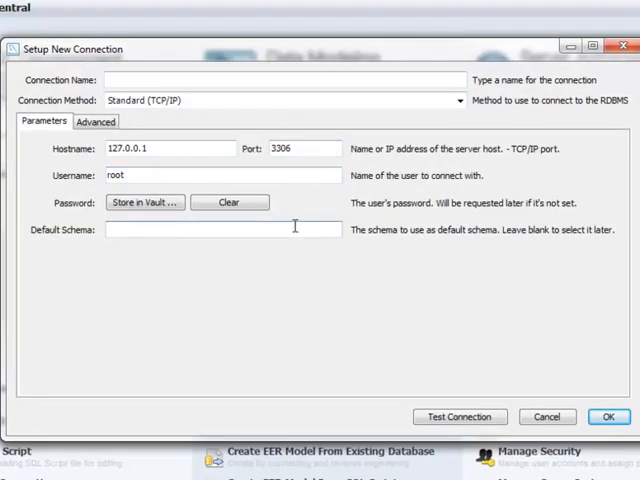
text(sakila)
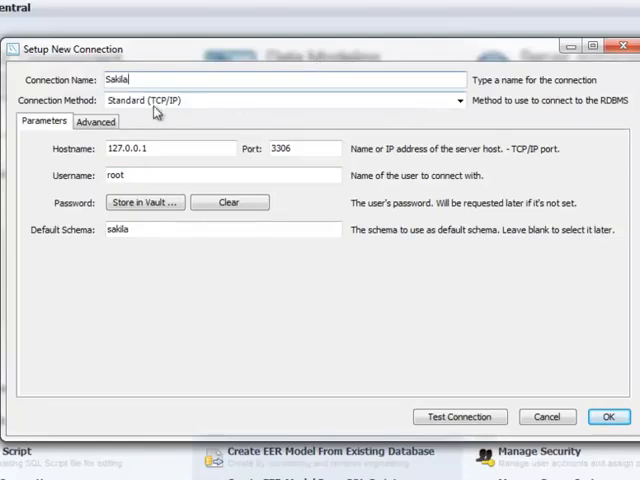
click(96, 120)
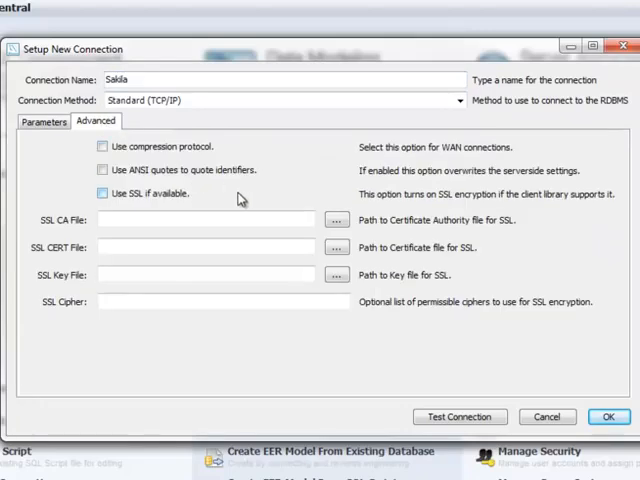
click(100, 146)
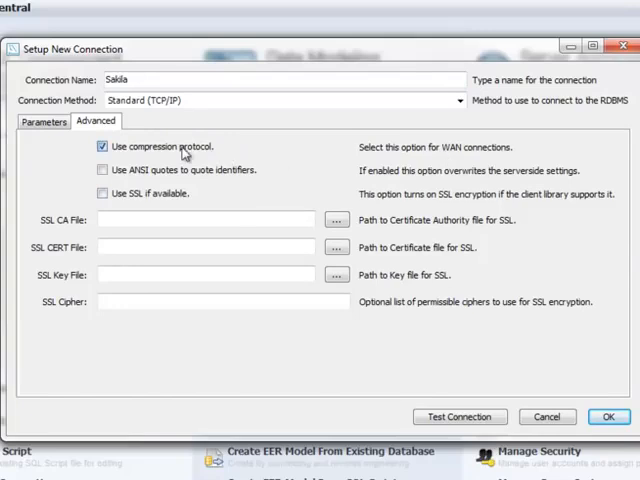
click(44, 120)
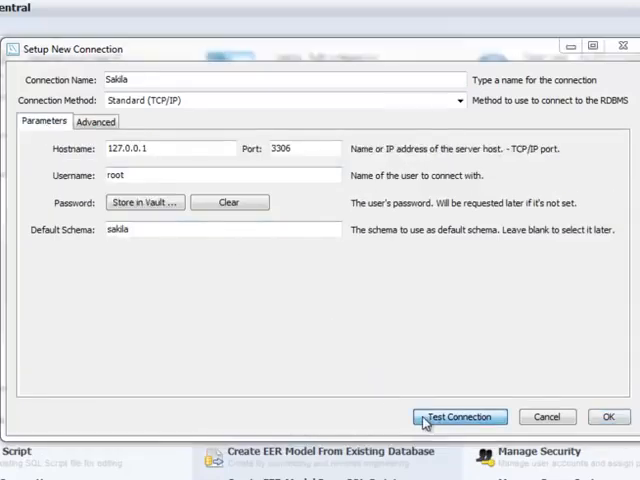
Test the Sakila connection with the password and save it to the connection list.
click(460, 416)
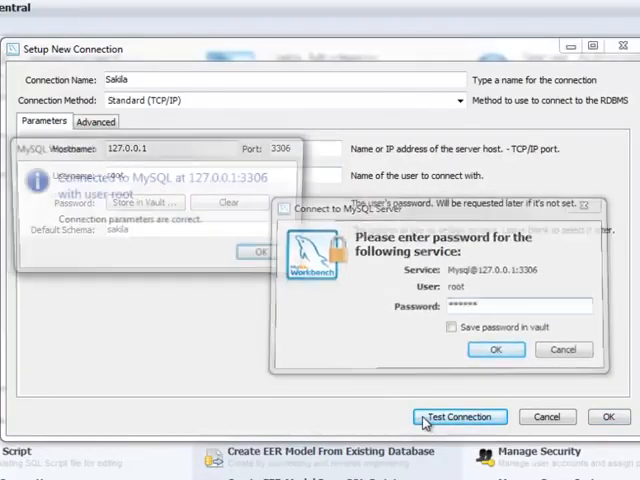
click(496, 348)
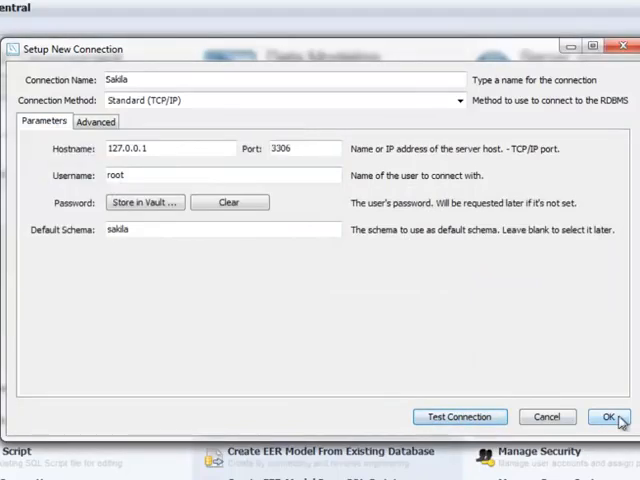
click(612, 416)
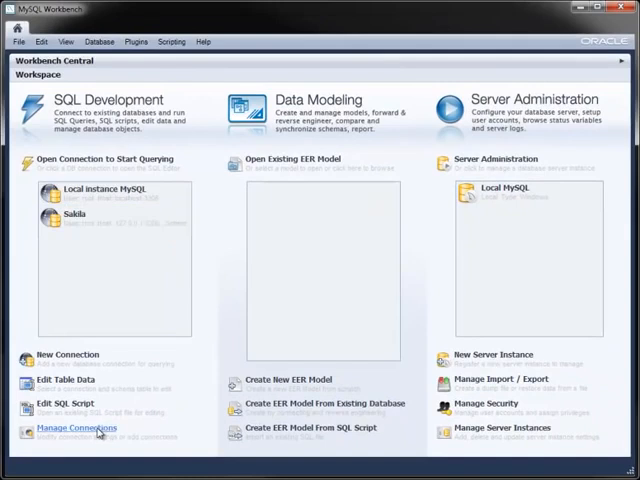
In Manage Connections add a World (InnoDB) connection with default schema world_innodb and close the manager.
click(76, 428)
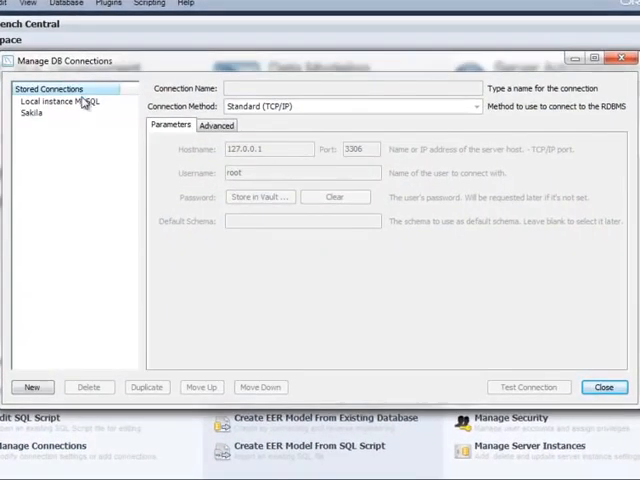
click(60, 100)
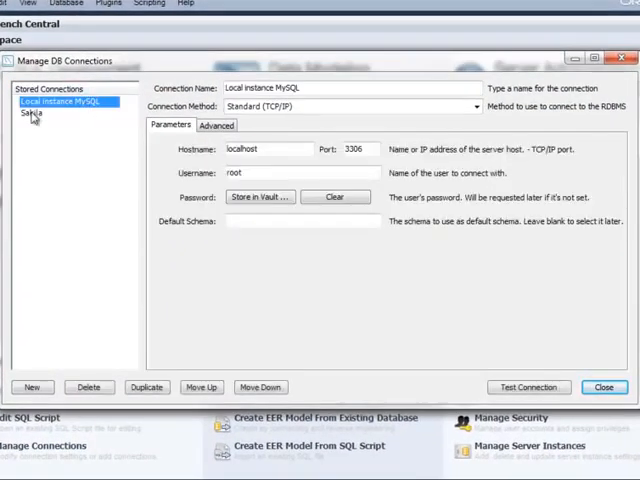
click(30, 114)
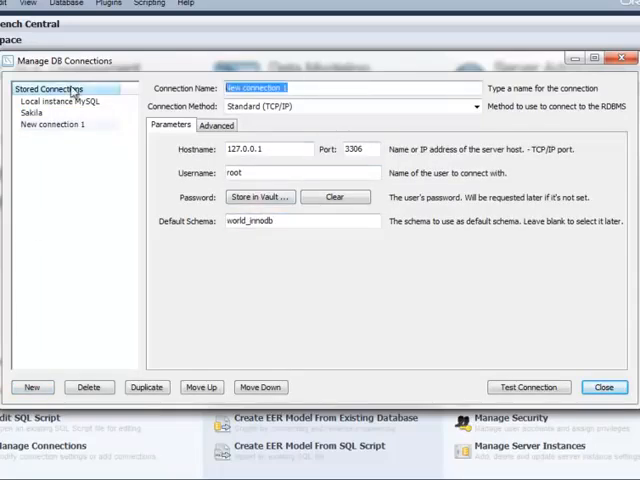
text(World (InnoDB))
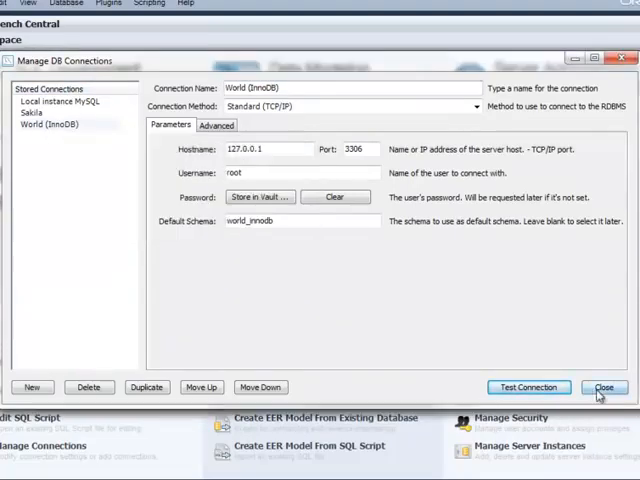
click(604, 388)
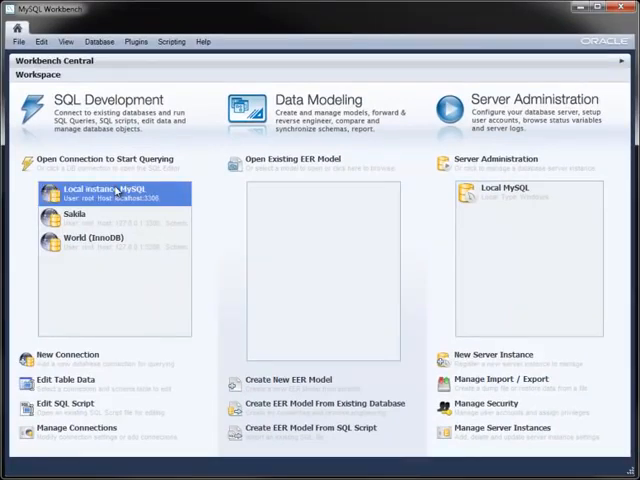
Connect to Local instance MySQL in an SQL editor and hide the output and snippets panels.
double_click(114, 192)
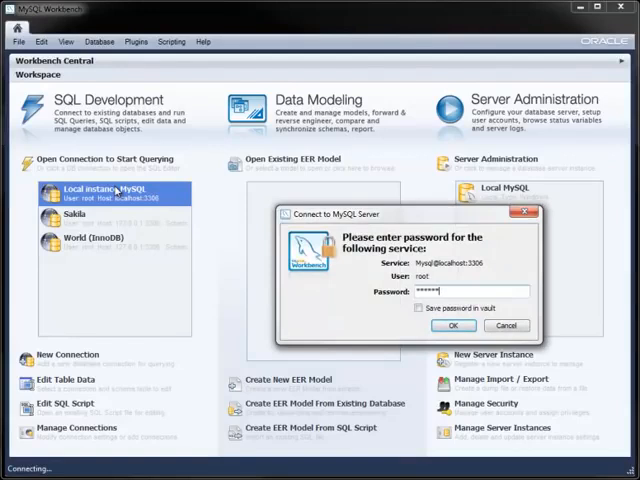
click(454, 324)
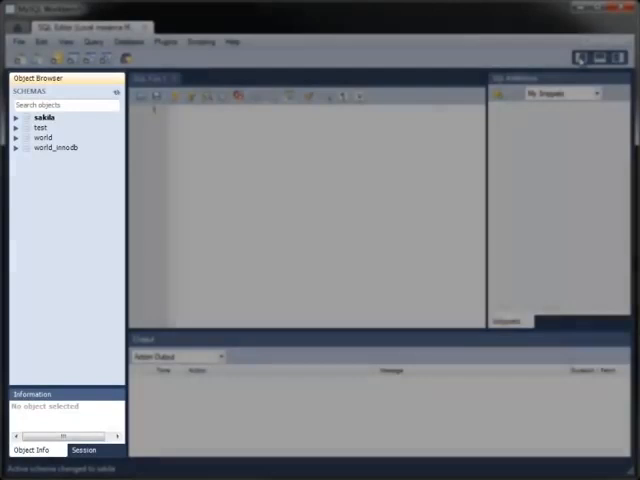
click(618, 56)
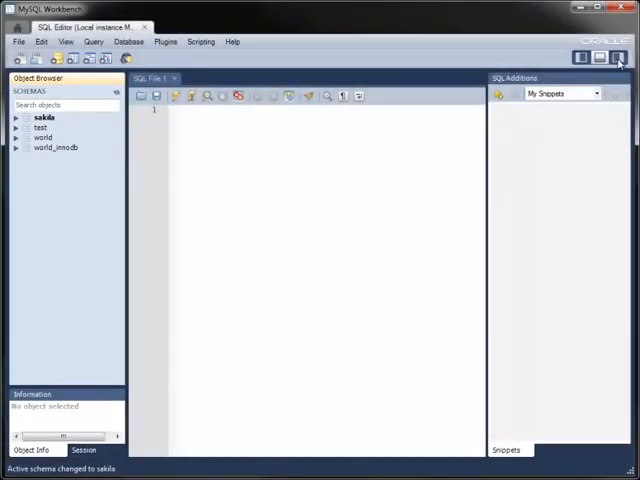
click(620, 56)
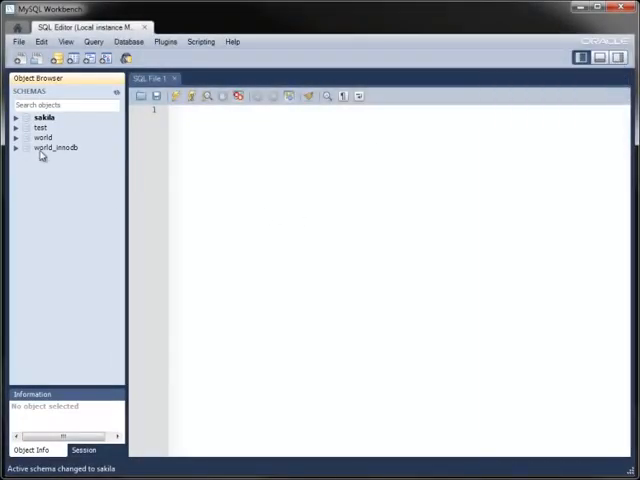
Set world_innodb as default schema, then make sakila the default schema again.
right_click(56, 148)
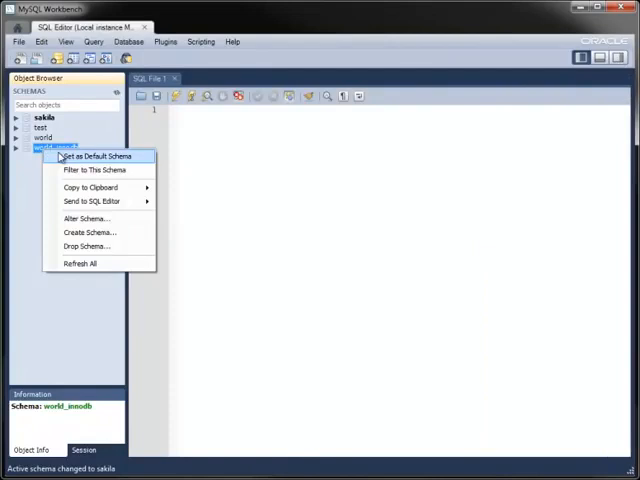
click(92, 156)
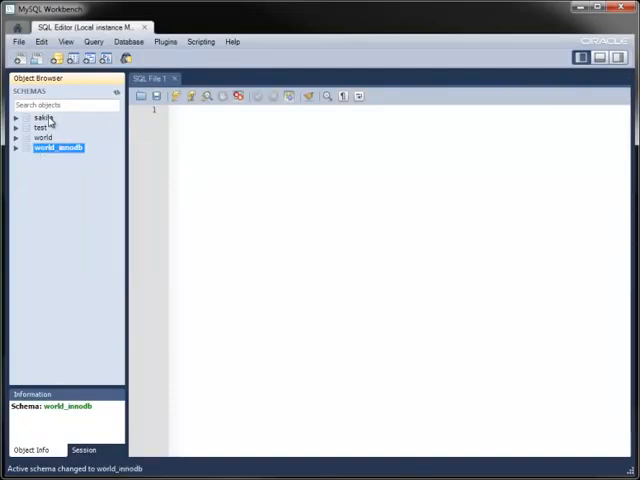
right_click(44, 118)
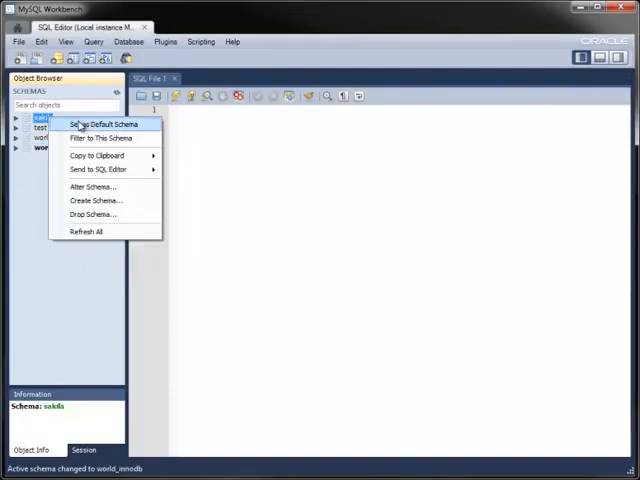
click(100, 122)
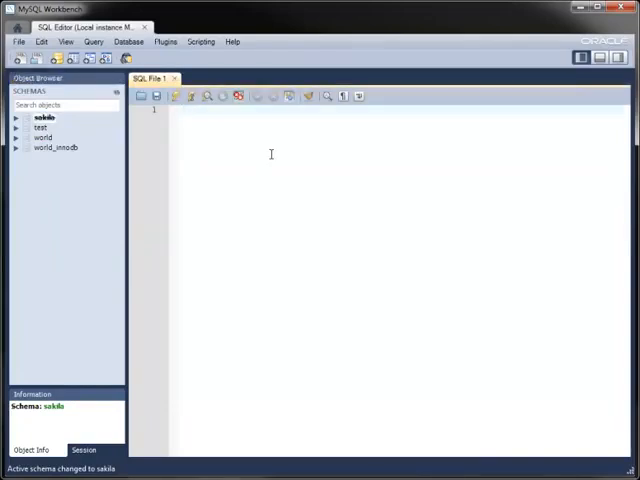
Write 'select count(*) from customer;' and run it, returning 599.
text(select count(*) from customer;)
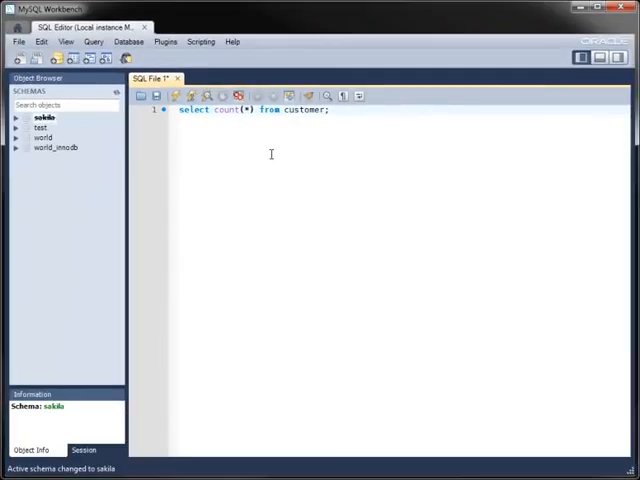
click(92, 40)
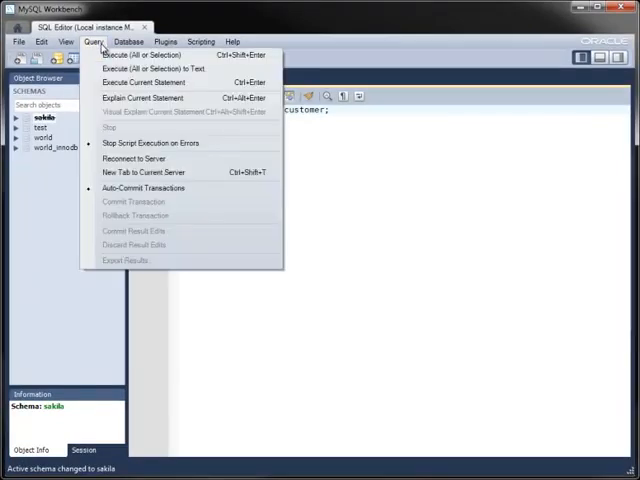
click(136, 56)
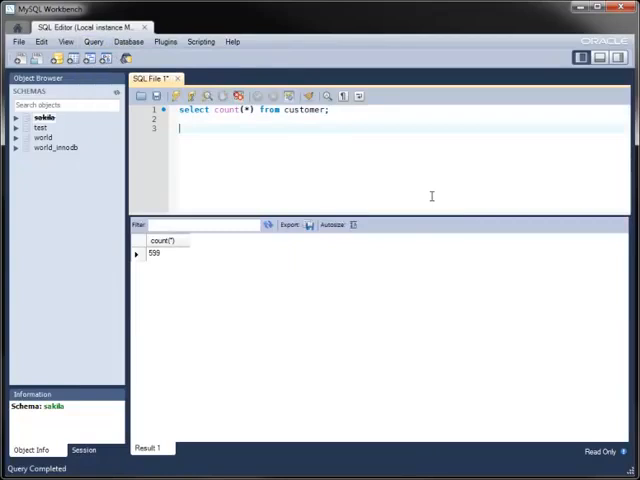
Add 'select avg(amount) from payment;', run the whole script and view results 599 and 4.200667.
text(select avg)
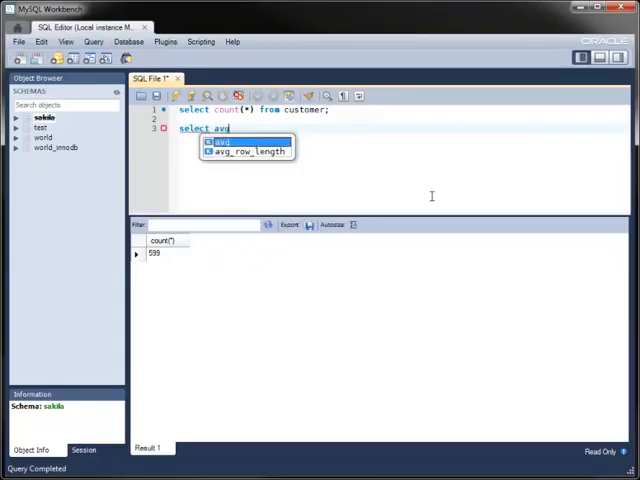
text((amount))
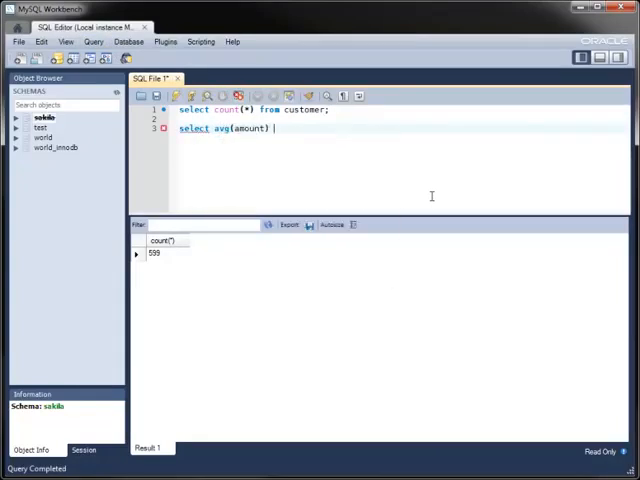
text(from payment;)
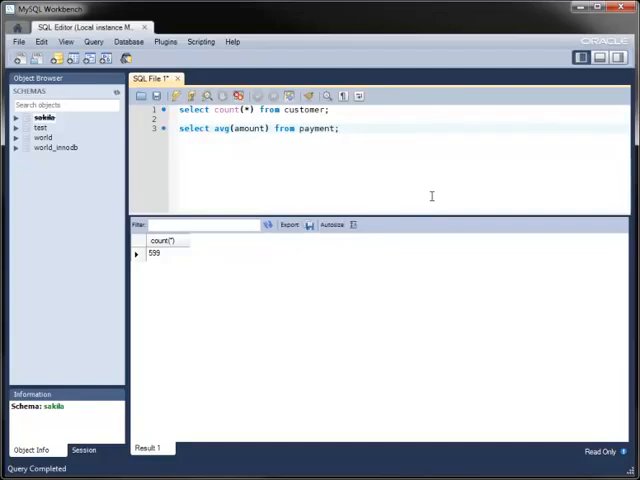
click(92, 40)
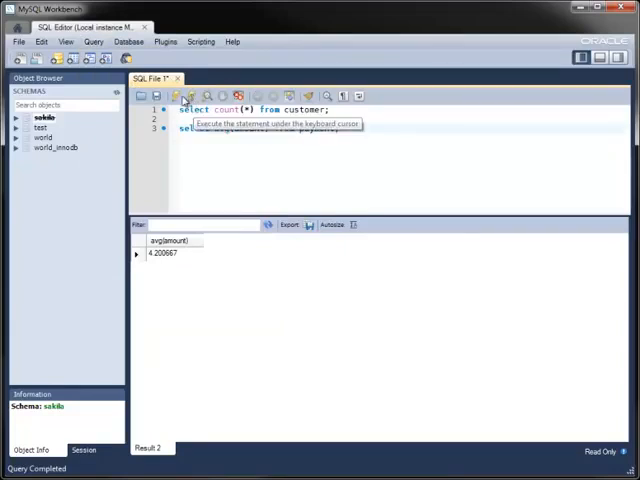
click(190, 96)
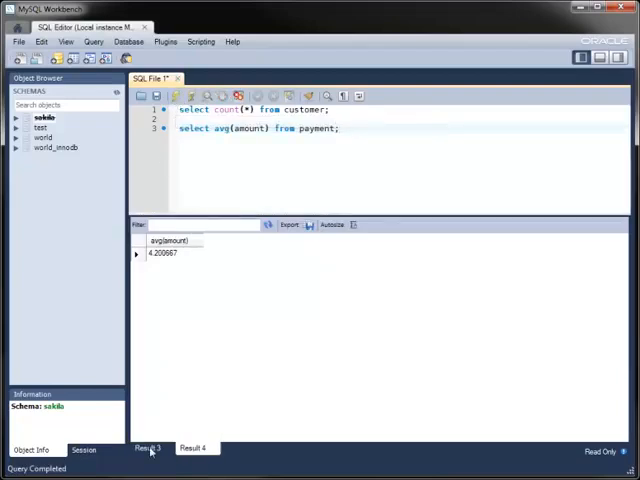
click(148, 448)
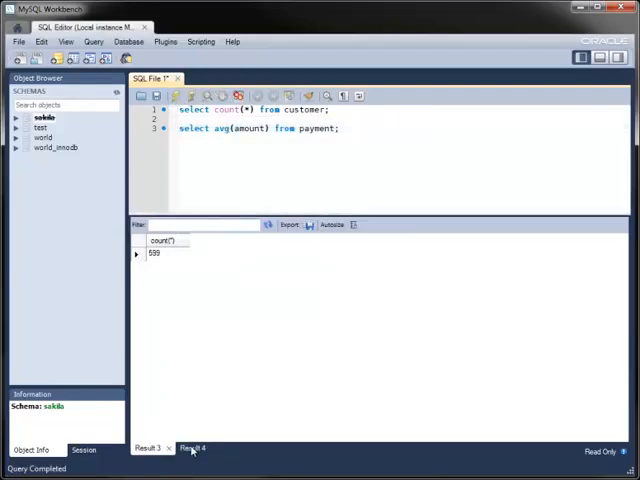
click(192, 448)
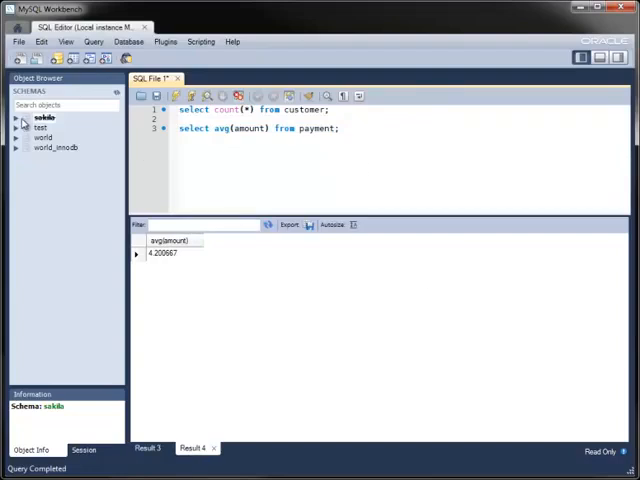
Browse sakila's tables: payment columns, customer first_name/last_name columns and fk_customer_store foreign key.
click(18, 116)
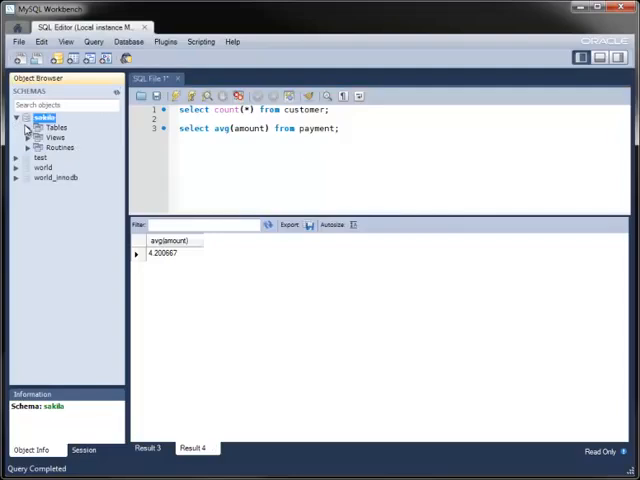
click(30, 128)
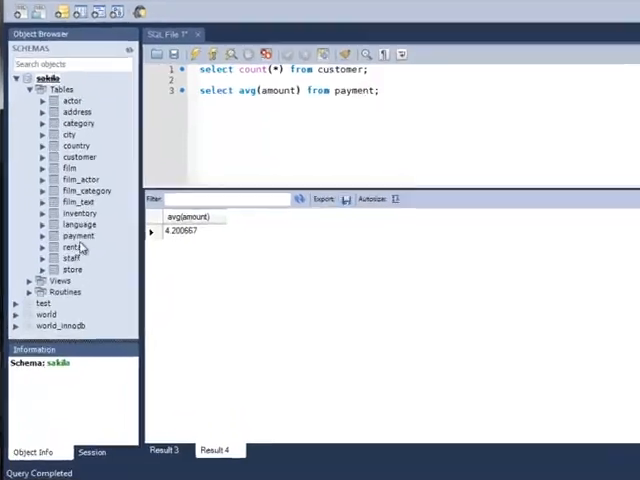
click(78, 236)
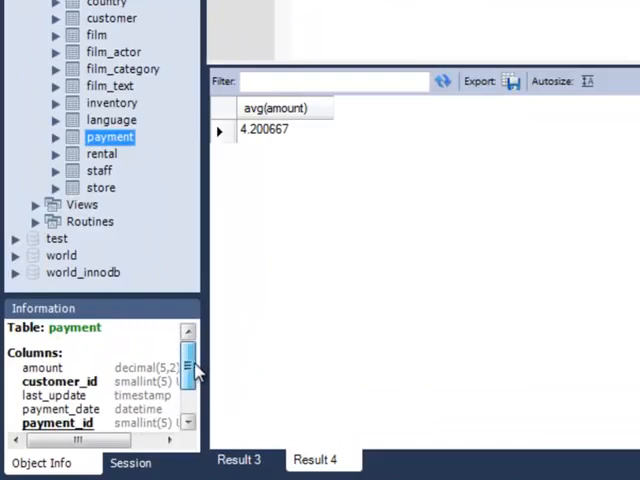
mouse_move(112, 52)
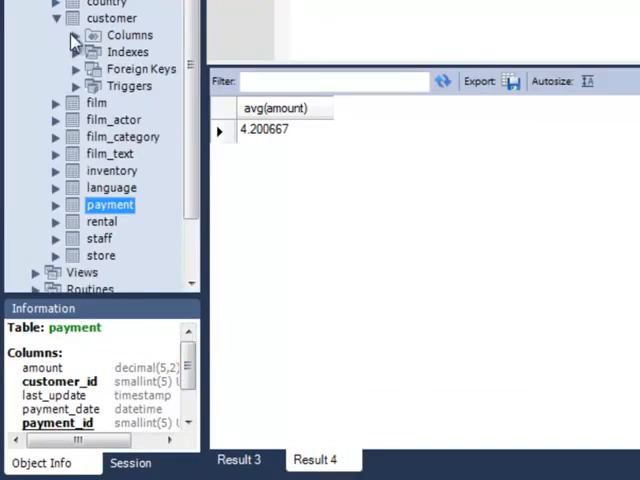
click(156, 136)
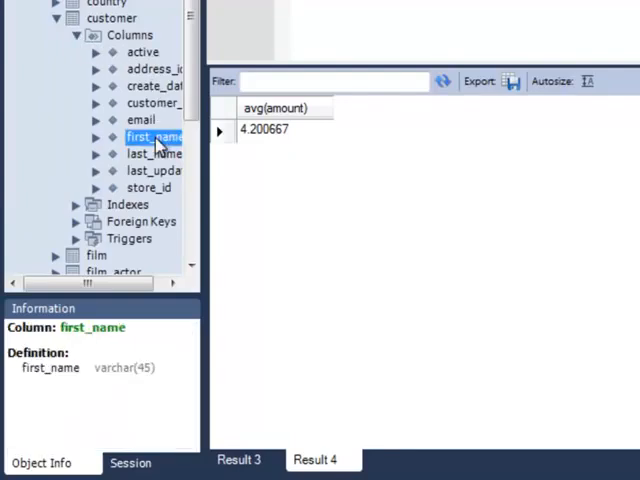
mouse_move(148, 190)
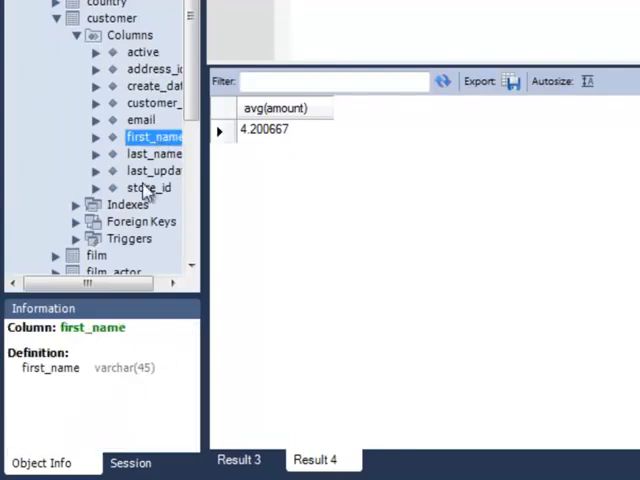
click(154, 152)
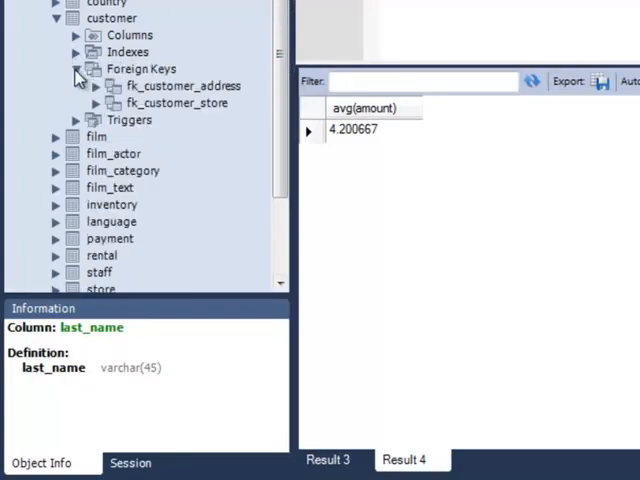
click(176, 102)
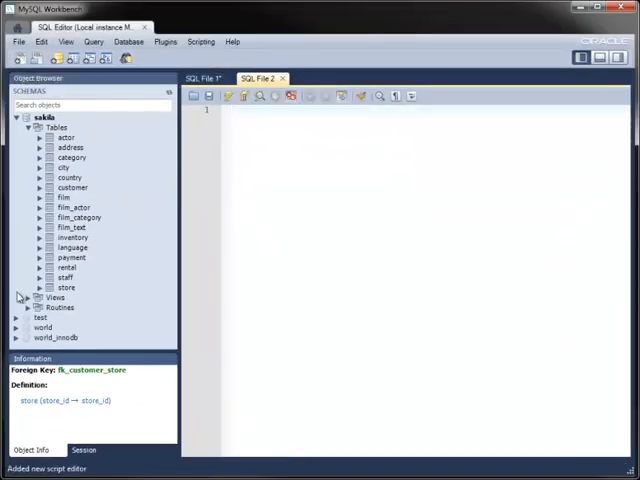
Send the CREATE statements for film_in_stock and the language table to the SQL editor.
right_click(68, 316)
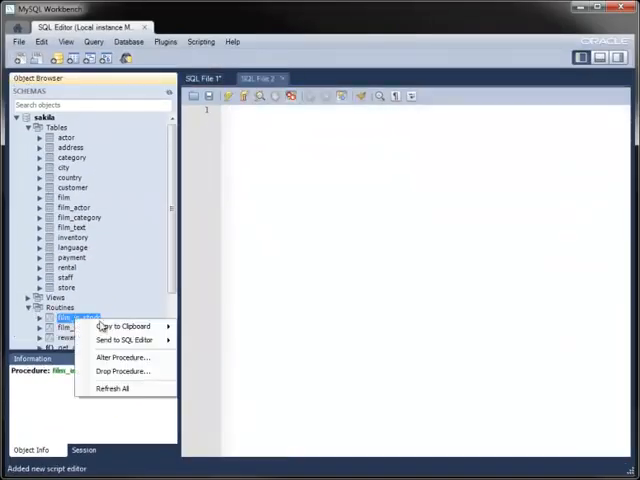
mouse_move(124, 340)
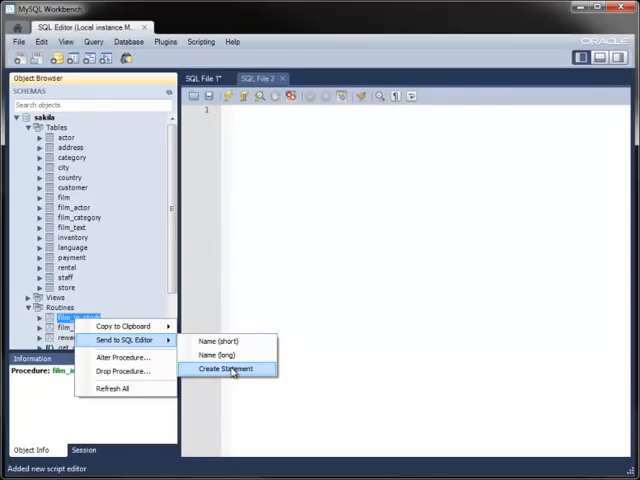
click(226, 368)
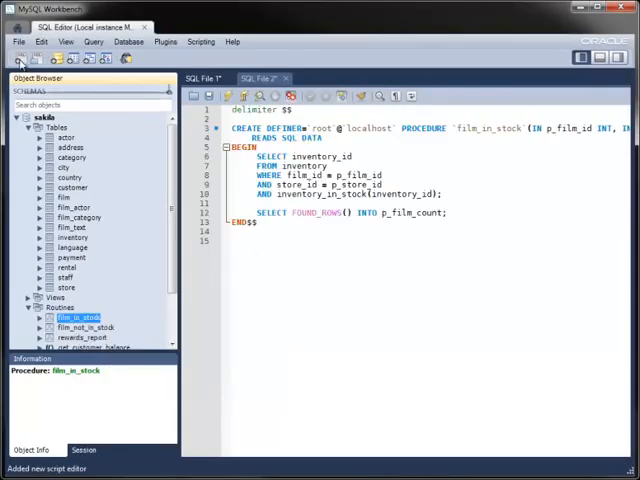
right_click(68, 248)
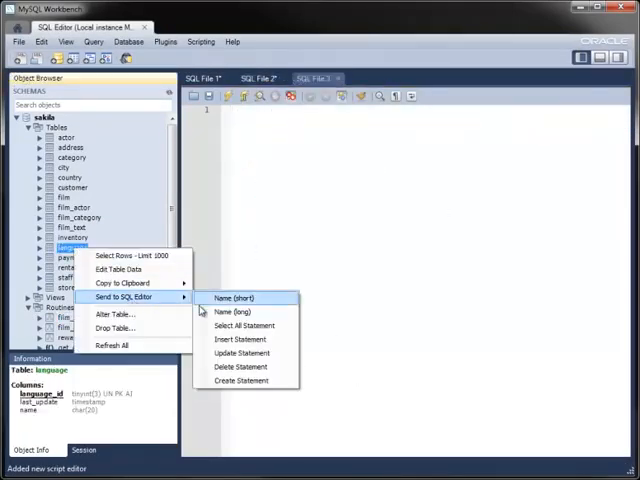
click(240, 380)
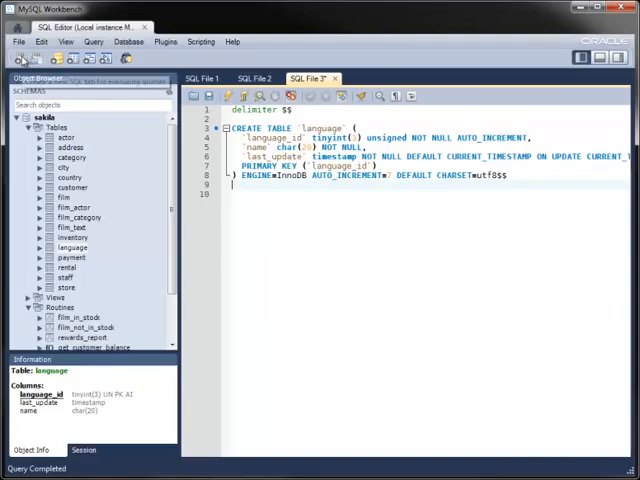
click(206, 96)
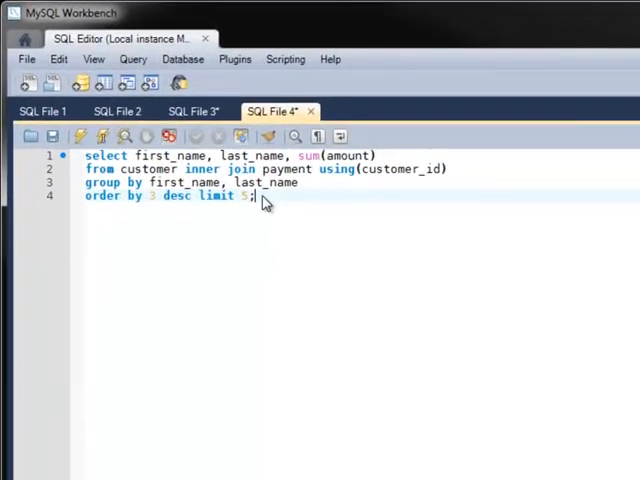
mouse_move(268, 136)
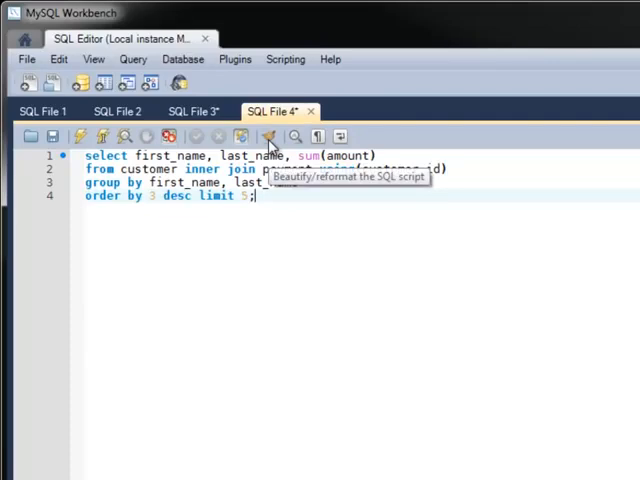
Beautify the top-customers spending query into an indented multi-line layout.
click(268, 136)
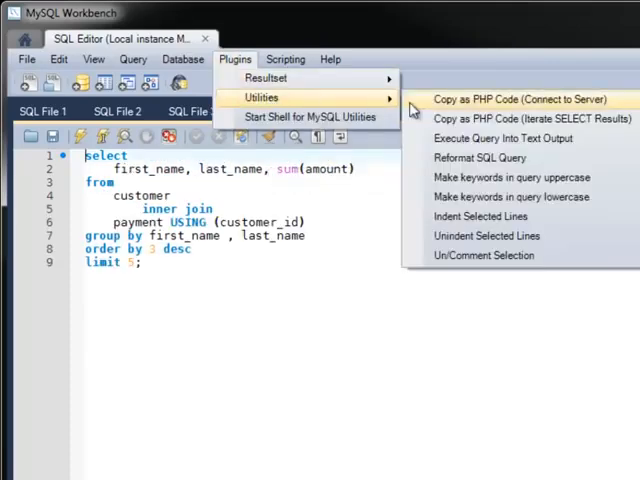
mouse_move(478, 158)
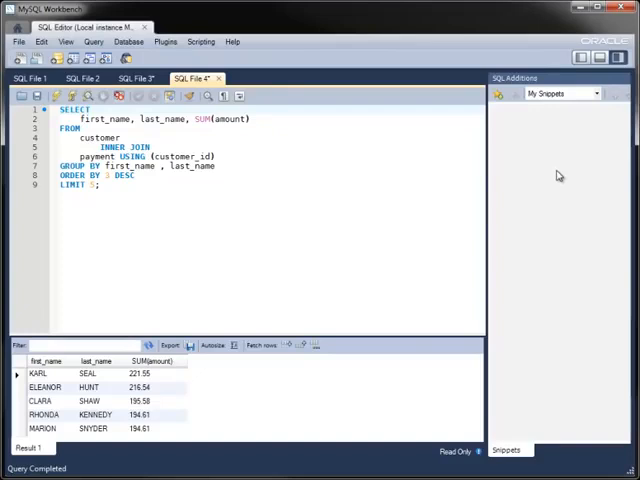
mouse_move(556, 172)
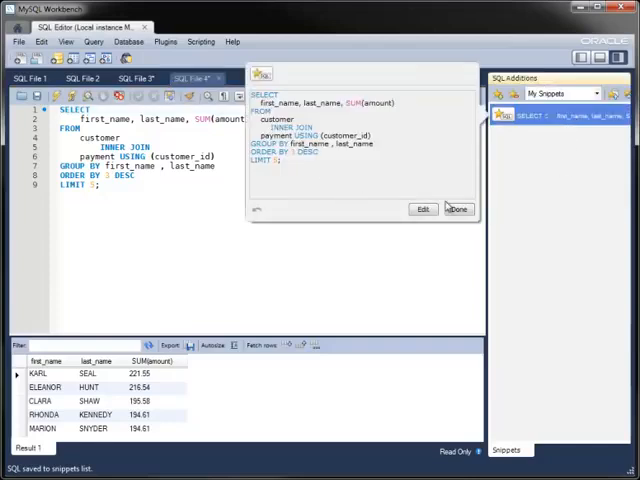
Close the preview of the saved top-customers query snippet.
click(458, 208)
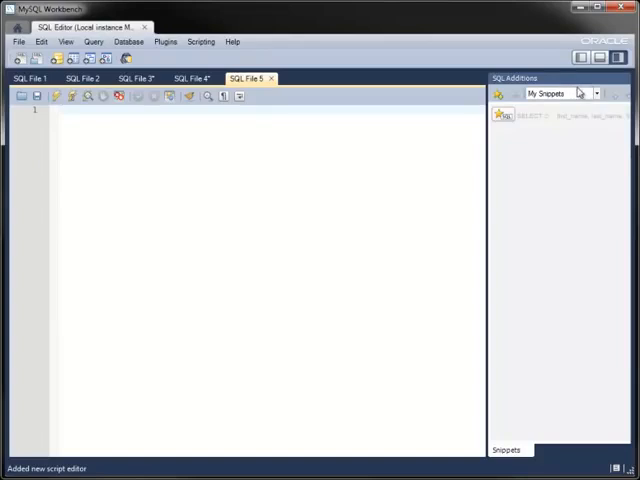
Browse the SQL DDL and DML snippet categories and preview the SELECT Syntax snippet.
click(596, 92)
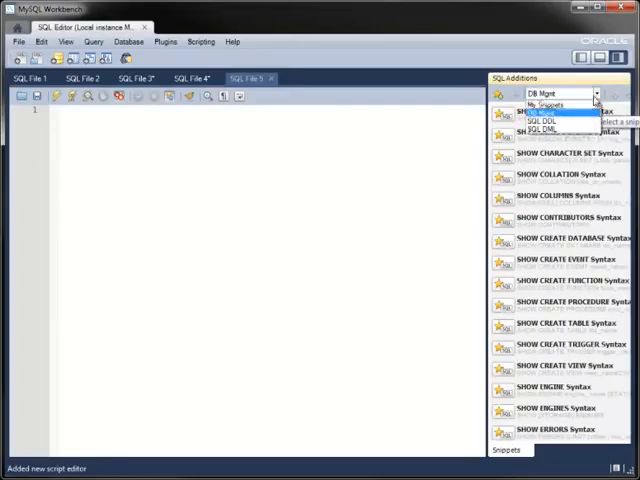
click(556, 122)
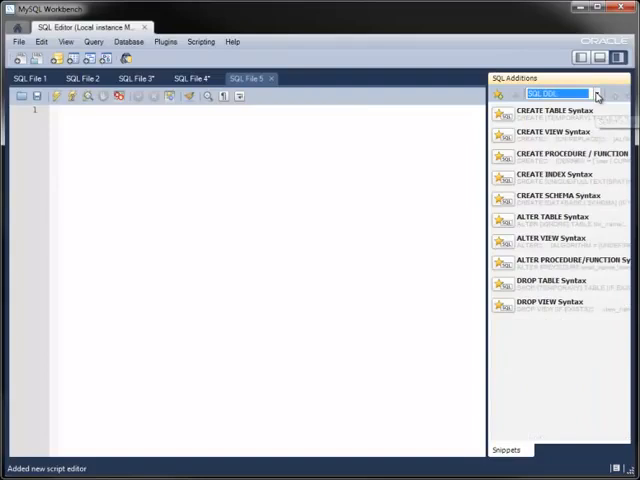
click(594, 92)
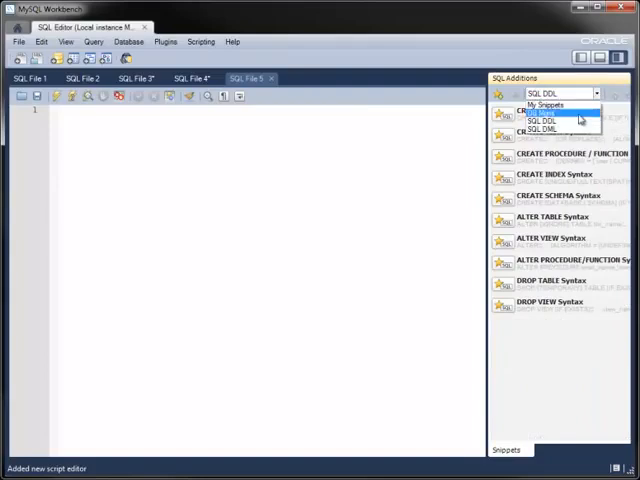
click(536, 128)
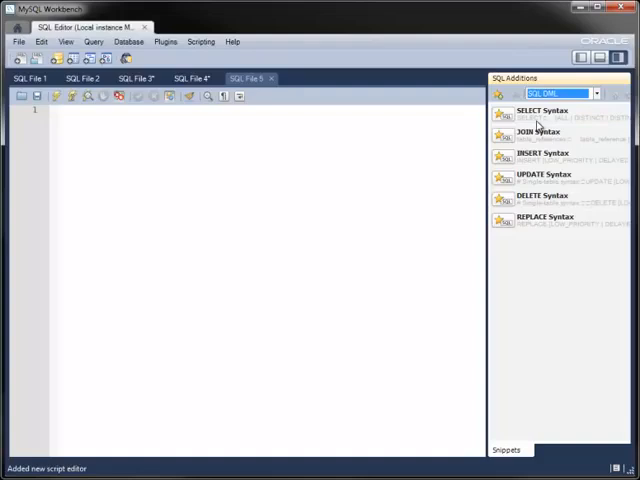
click(542, 110)
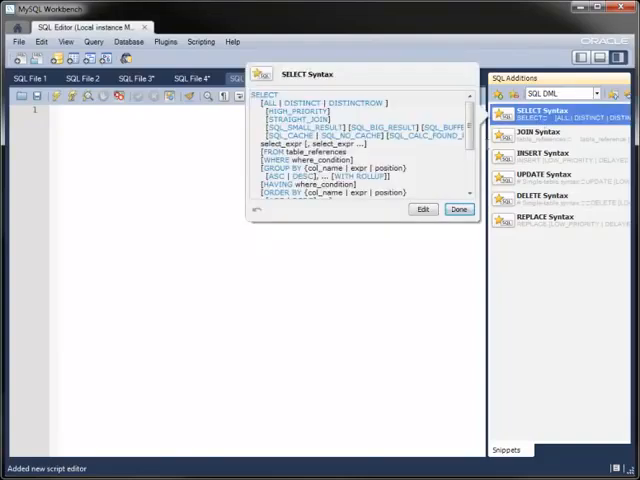
Return to the SQL DDL snippets and use the actions menu on SHOW BINARY LOGS.
click(596, 92)
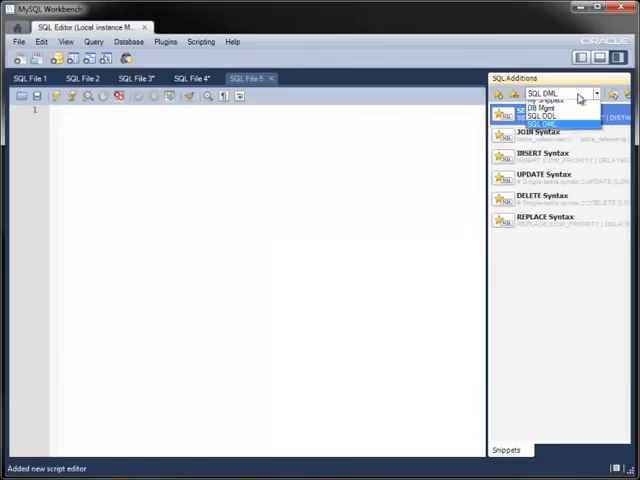
click(536, 114)
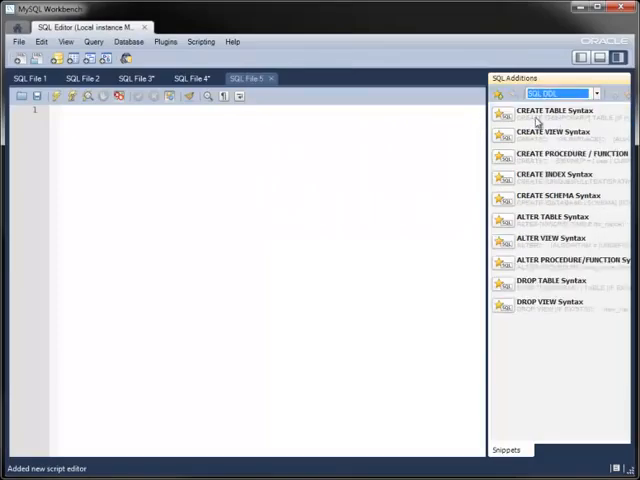
click(552, 114)
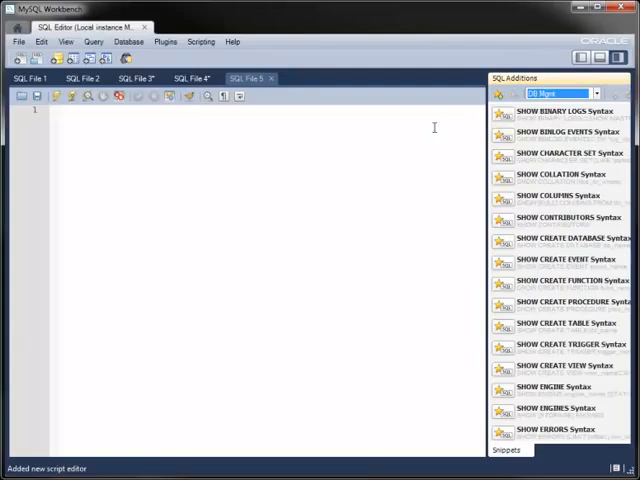
right_click(560, 112)
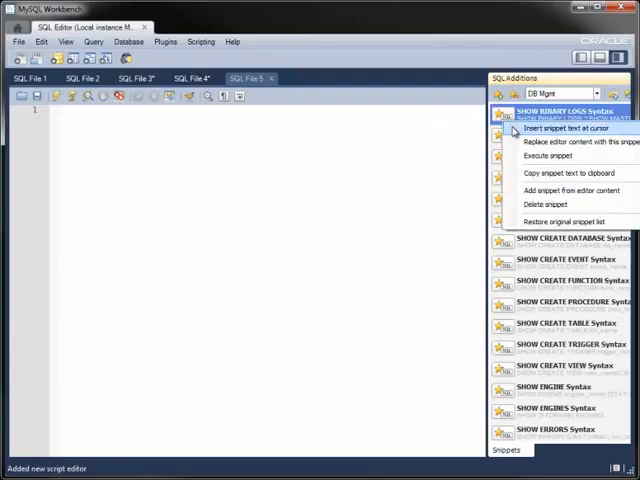
click(548, 128)
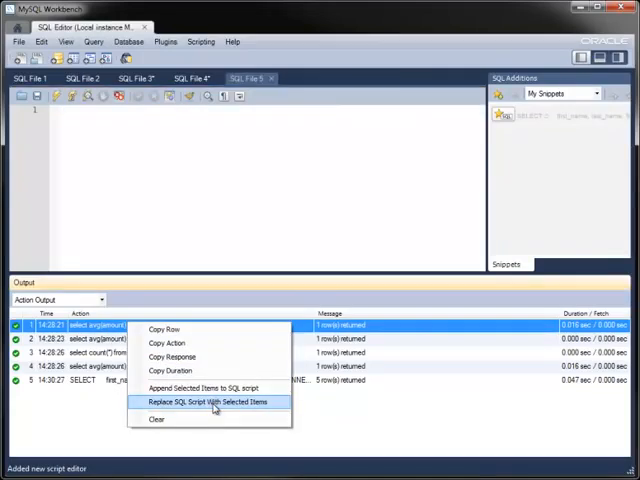
Replace the SQL script with the chosen history statement and re-run the averaging query.
click(208, 400)
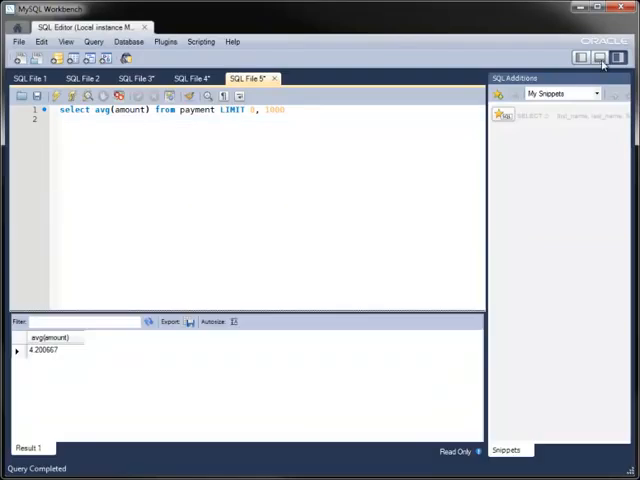
right_click(516, 116)
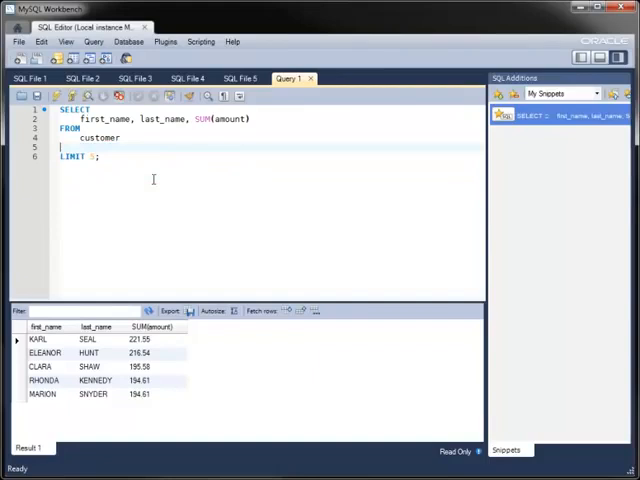
Swap SUM(amount) for customer_id, edit customer 1's last name to Jones and apply the UPDATE.
double_click(216, 118)
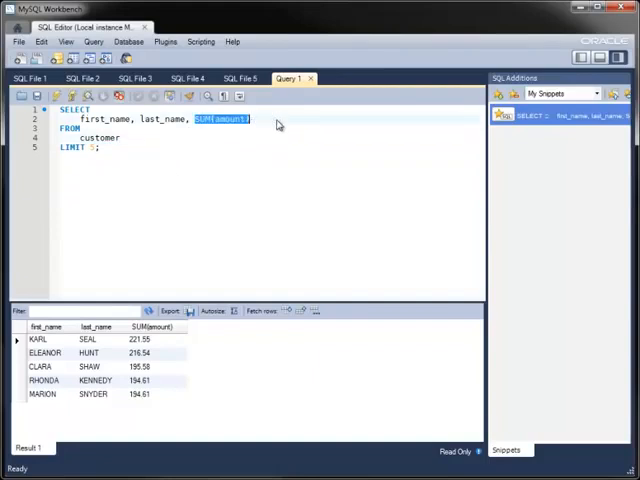
text(customer_id)
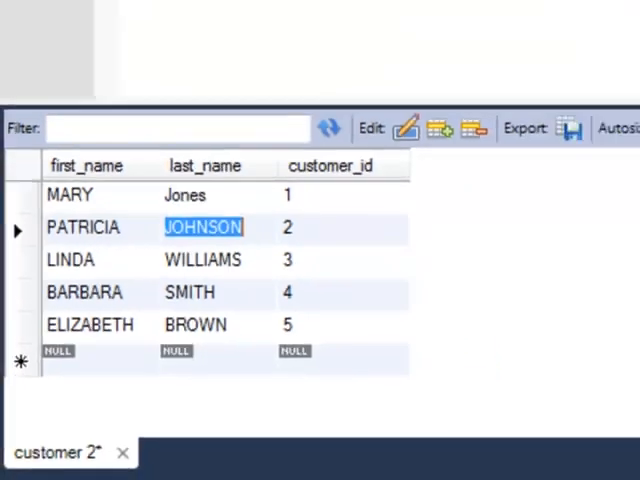
click(412, 448)
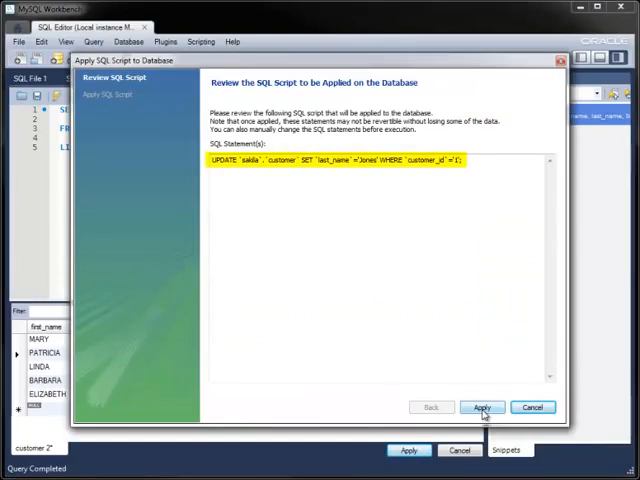
click(484, 408)
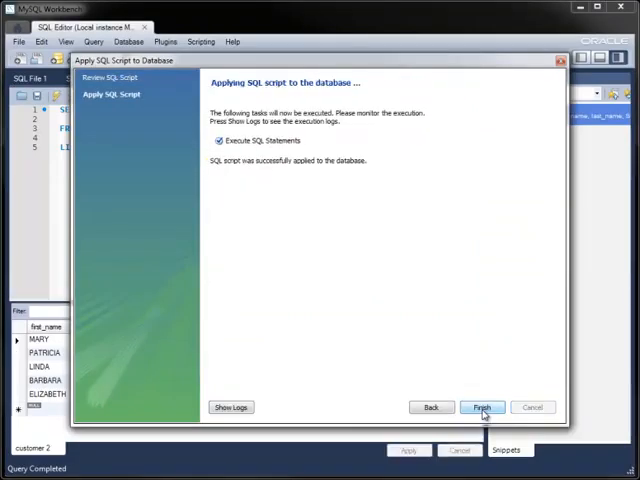
click(482, 408)
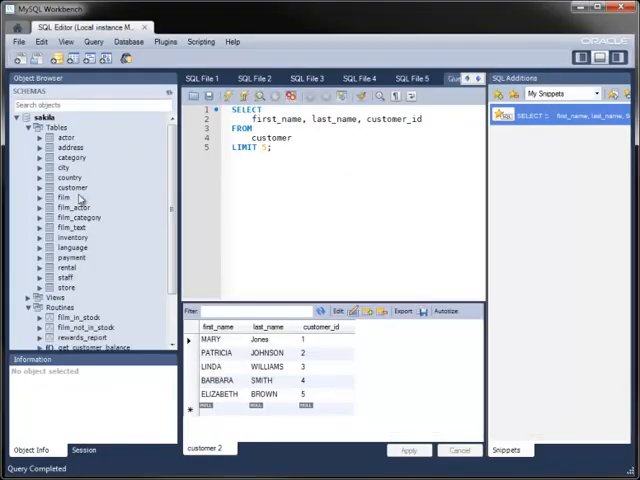
Edit the customer table's data and apply the SMITH last-name UPDATE for customer 1.
right_click(72, 188)
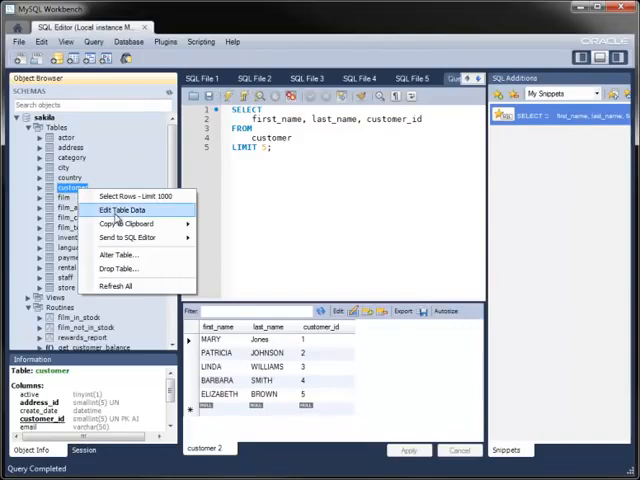
click(124, 208)
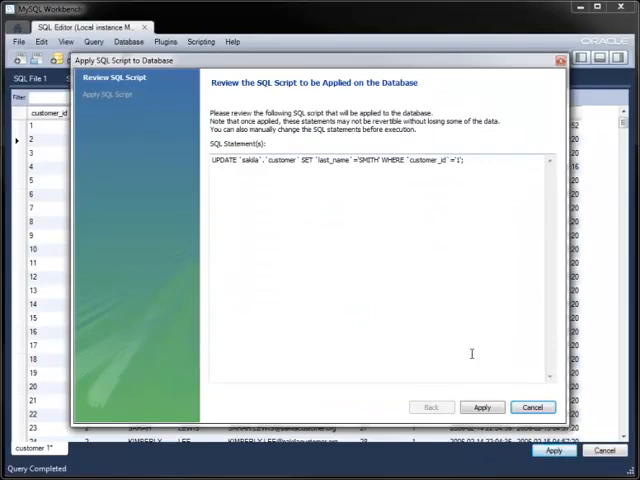
click(480, 408)
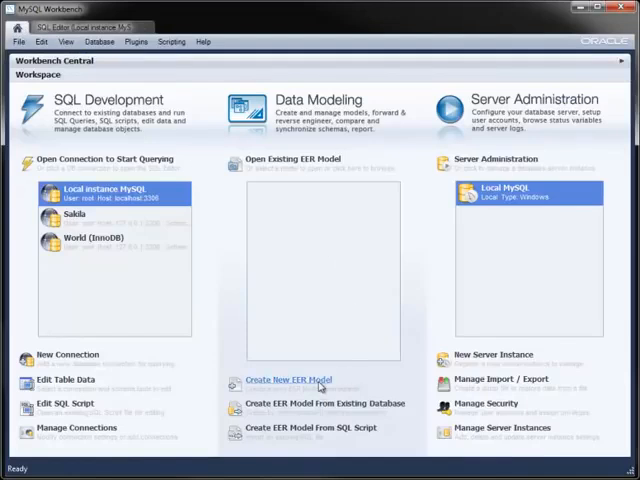
Start a new EER model and connect the Reverse Engineer wizard to the local MySQL server.
click(288, 380)
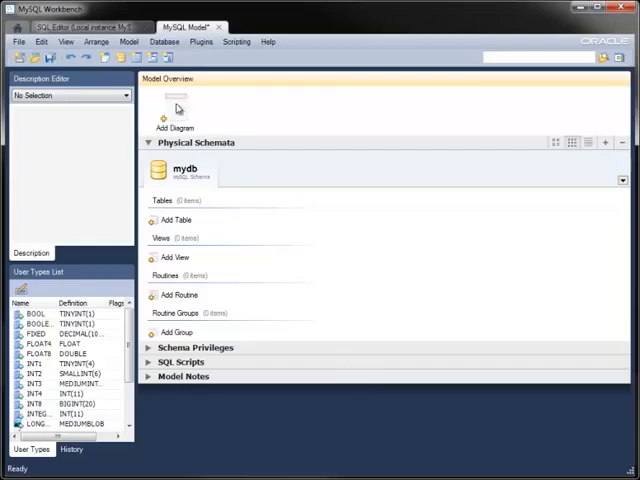
click(164, 40)
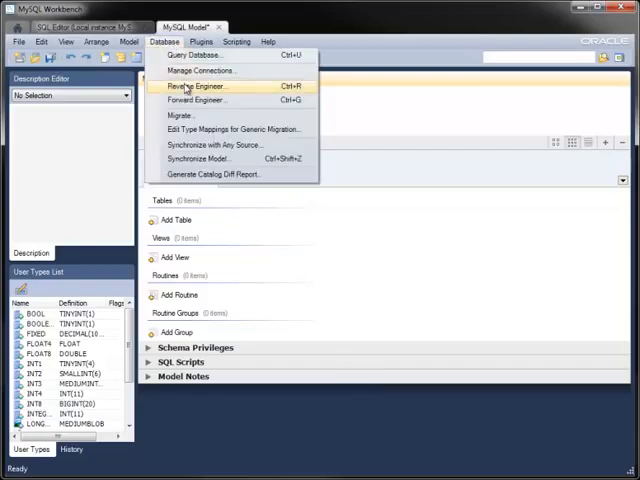
click(196, 84)
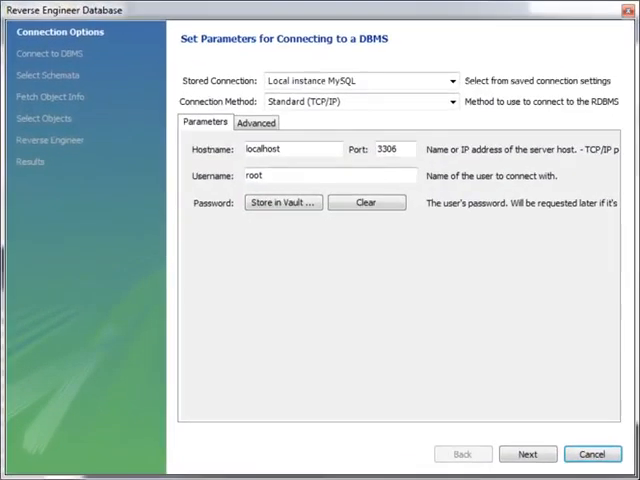
click(528, 452)
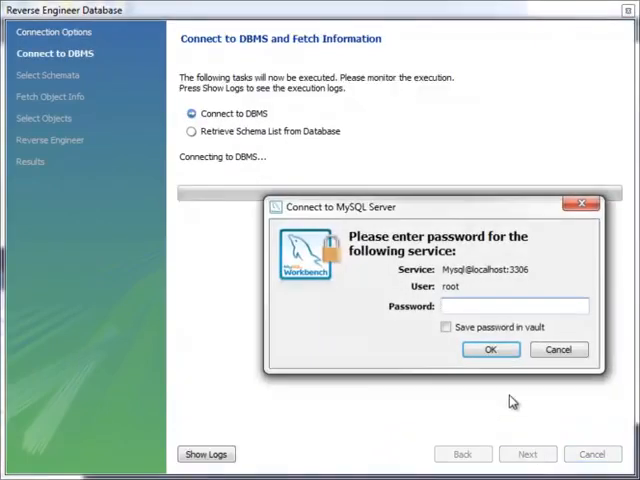
click(490, 348)
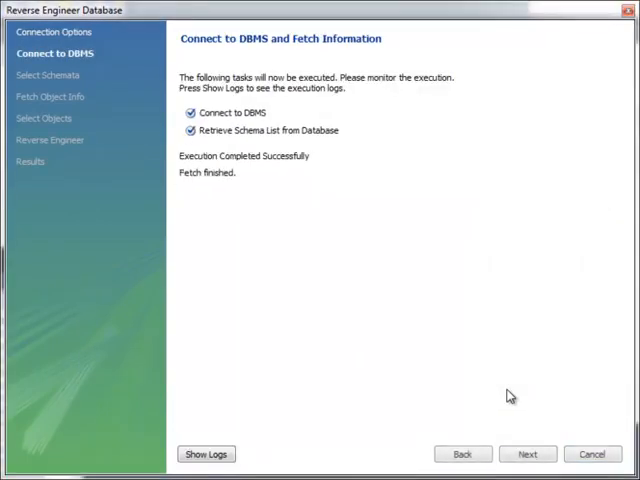
click(528, 452)
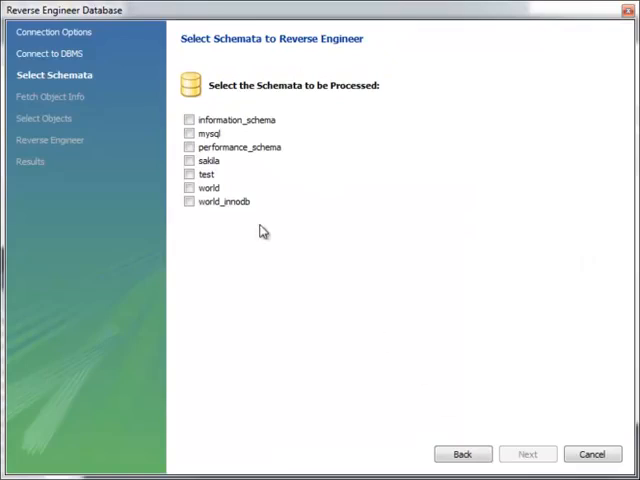
Import the sakila schema's 16 tables, 7 views and 6 routines onto a diagram.
click(188, 160)
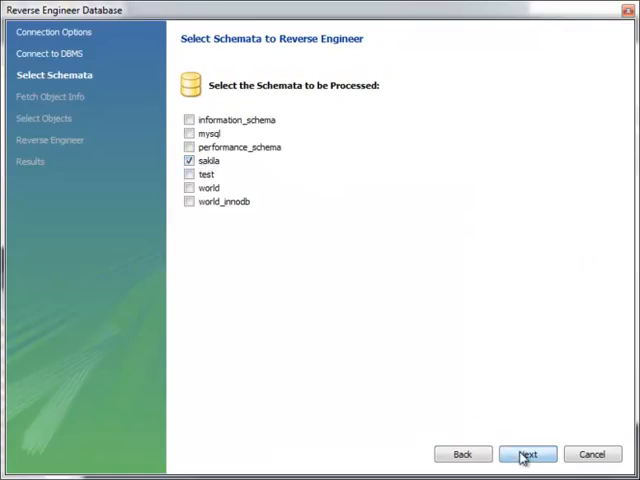
click(528, 454)
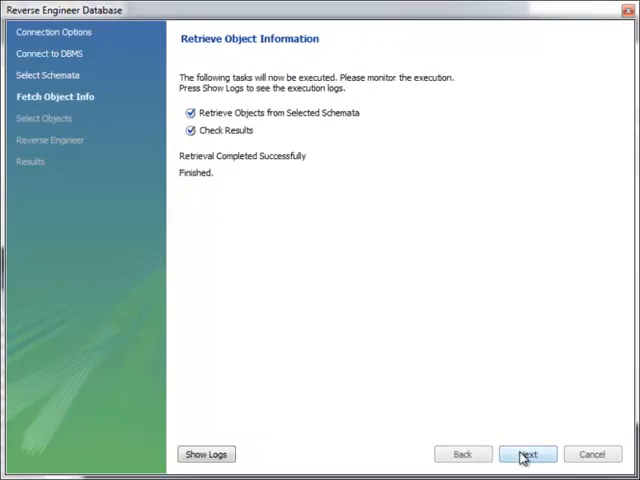
click(528, 452)
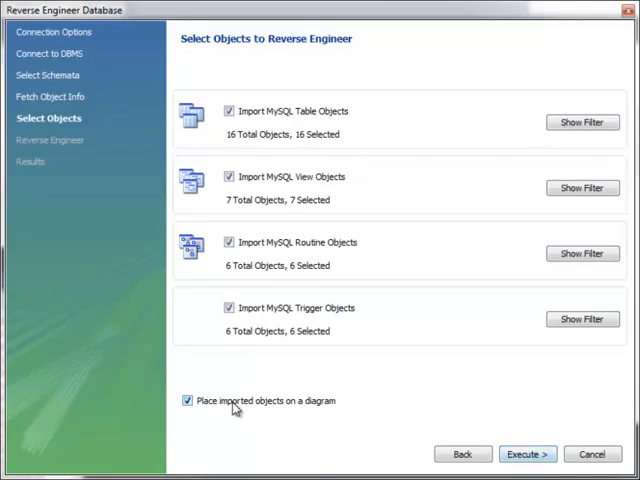
click(528, 452)
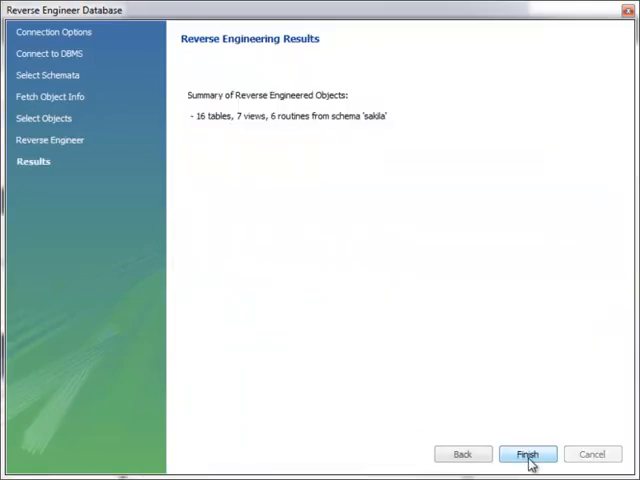
click(528, 454)
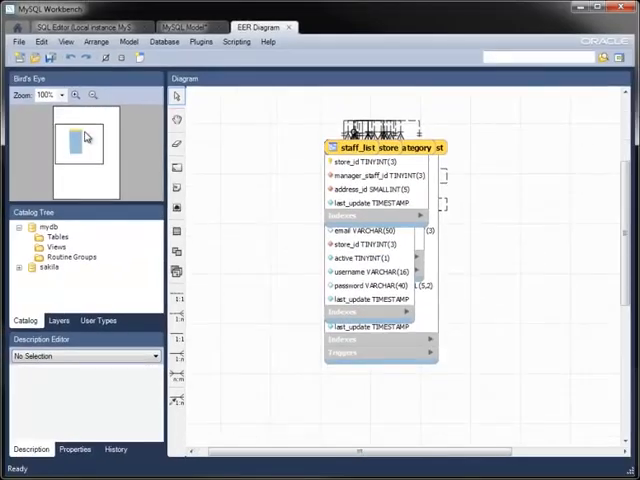
Delete the empty mydb schema from the model, leaving only sakila.
click(184, 26)
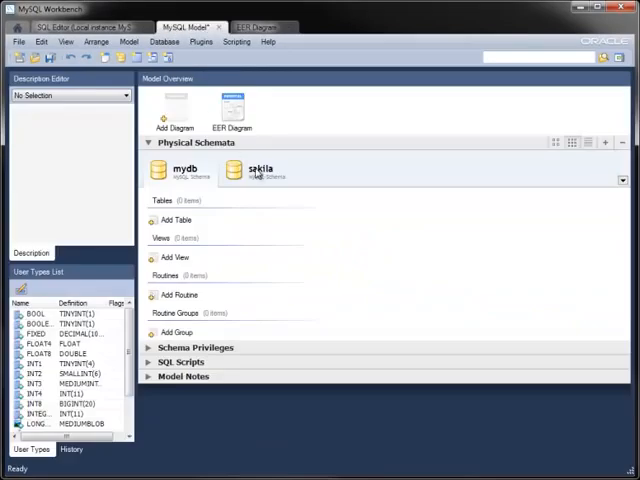
click(260, 170)
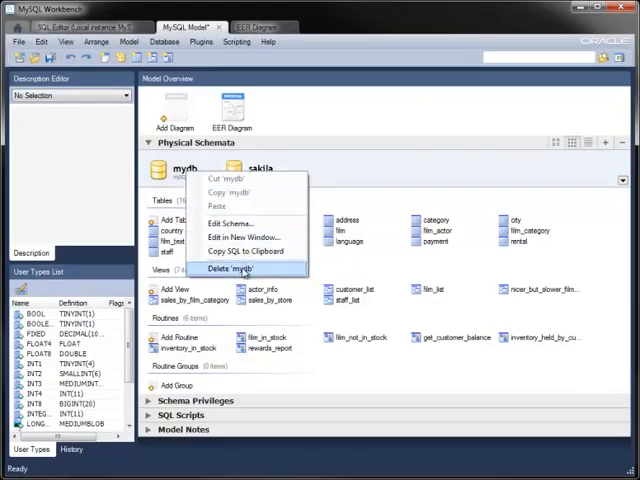
click(236, 268)
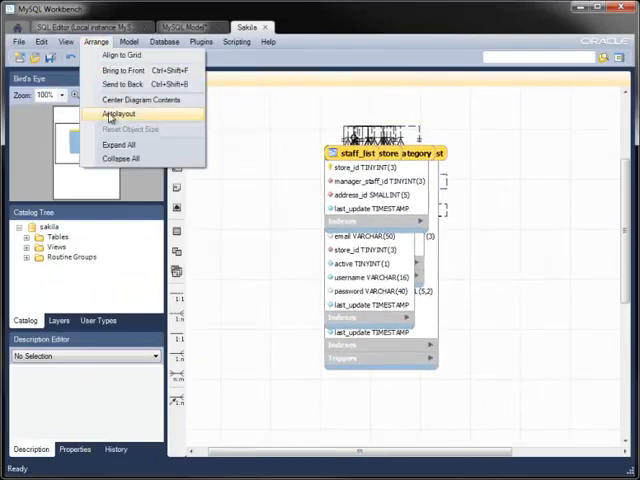
Autolayout the sakila diagram so its tables spread out readably.
click(116, 112)
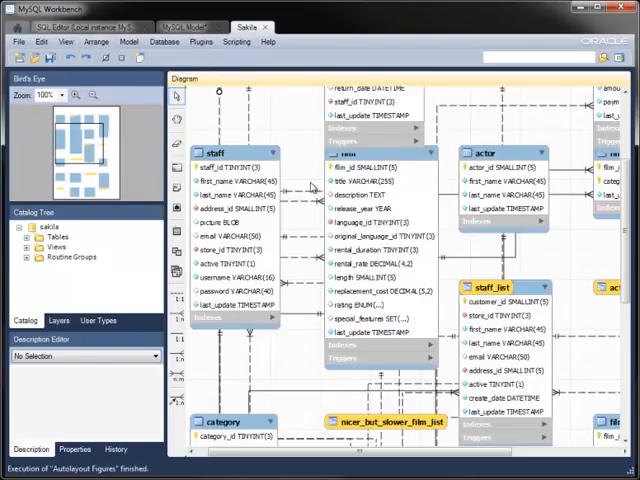
mouse_move(402, 222)
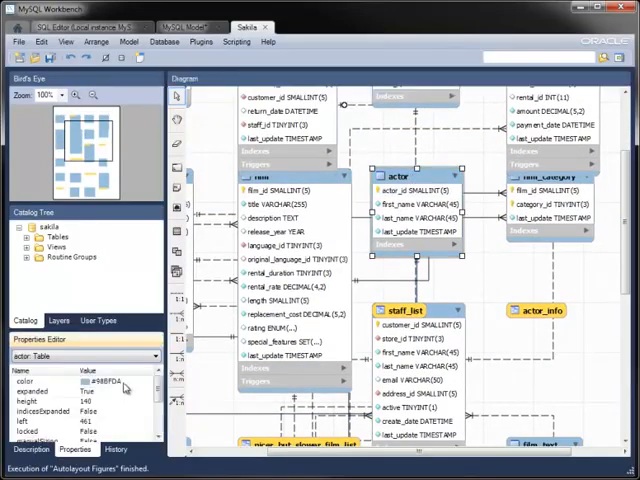
Pick a colour for the actor table, then return to the sakila model overview.
click(128, 382)
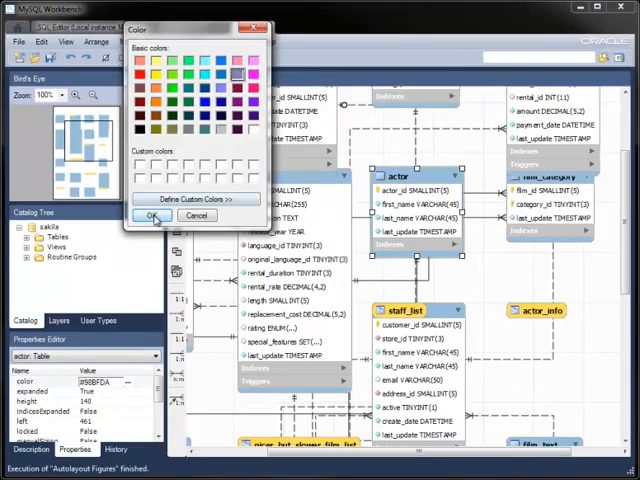
click(152, 216)
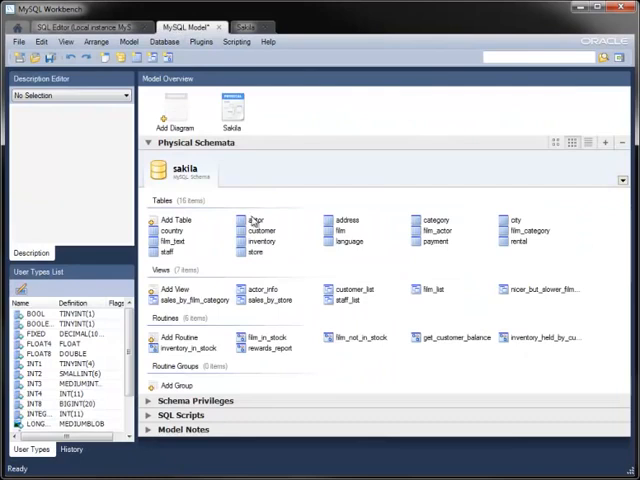
Bring up the Database commands to start synchronizing the model.
double_click(258, 220)
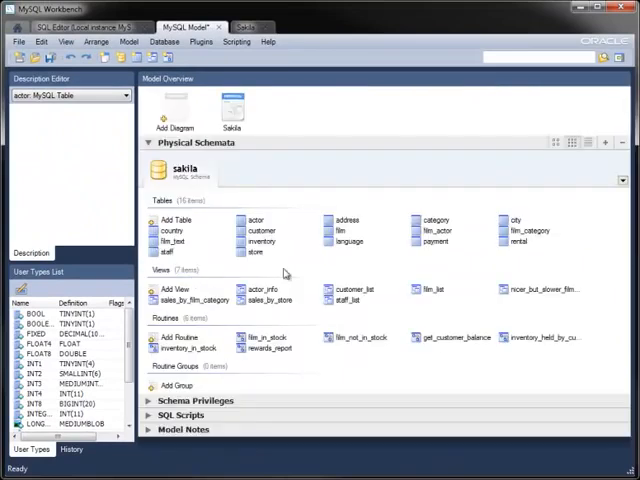
click(164, 40)
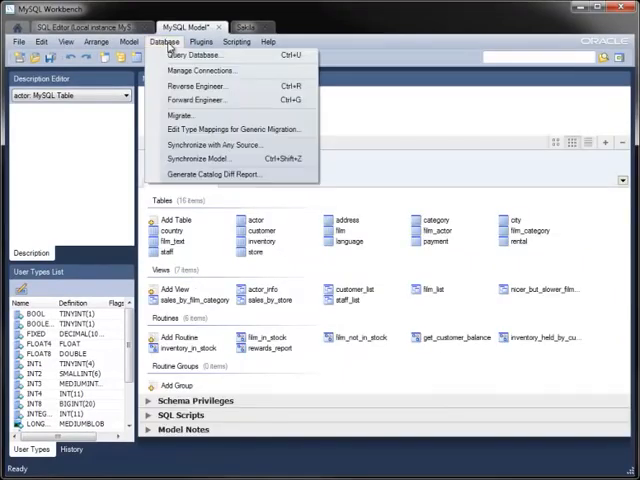
mouse_move(200, 160)
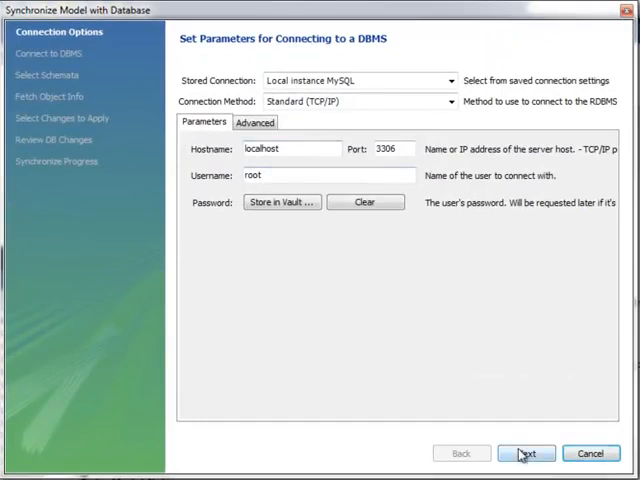
Connect as root, keep sakila selected and review the actor table's pending difference.
click(526, 452)
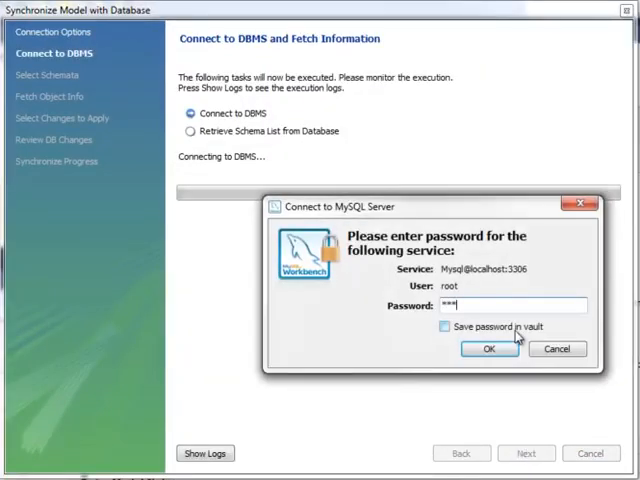
click(488, 348)
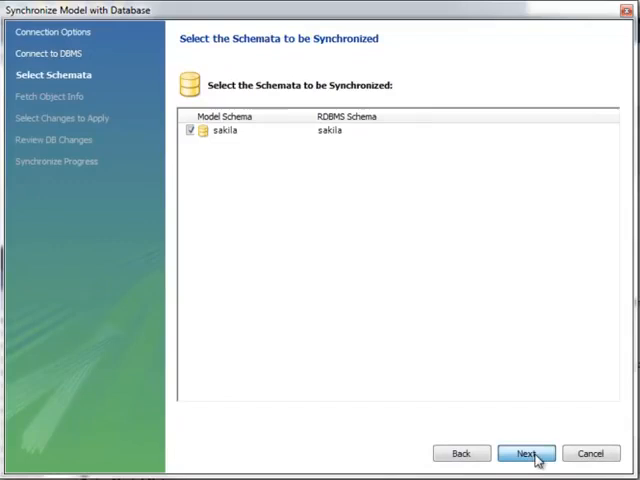
click(526, 452)
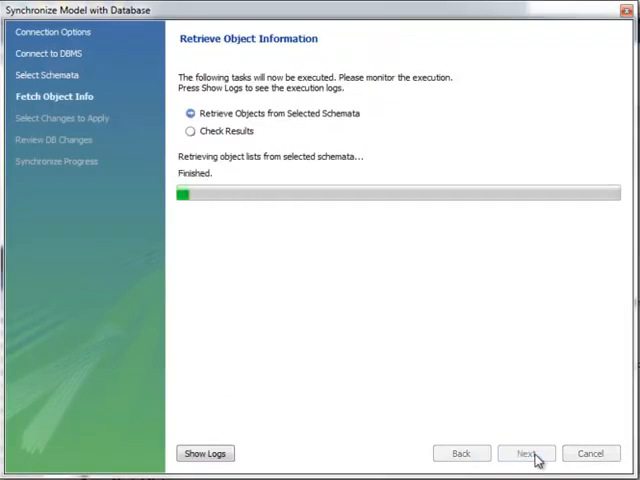
click(526, 452)
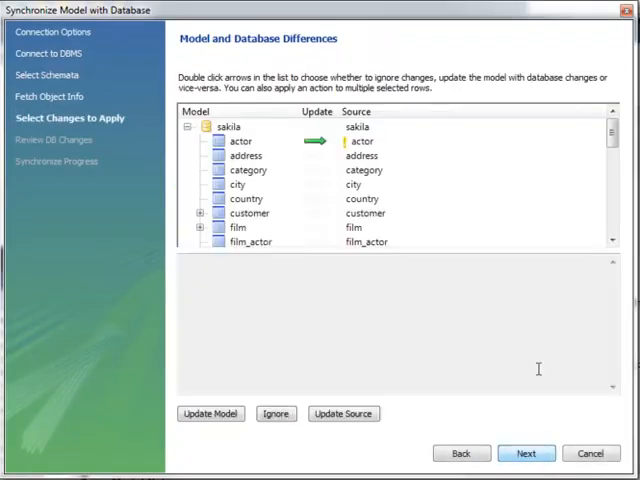
click(240, 140)
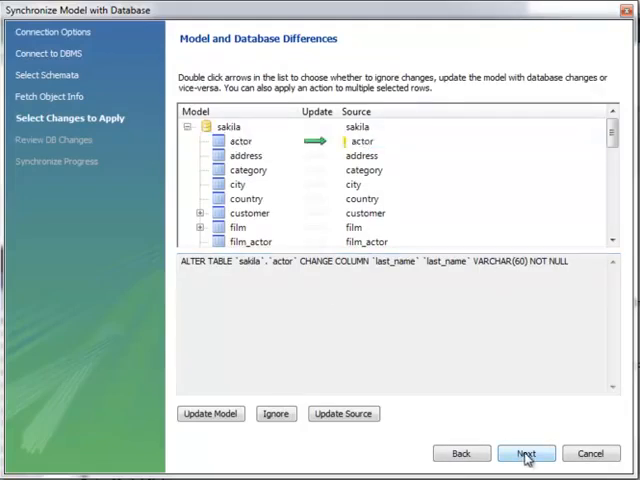
Apply the actor last_name column change to database and model, then close the wizard.
click(524, 452)
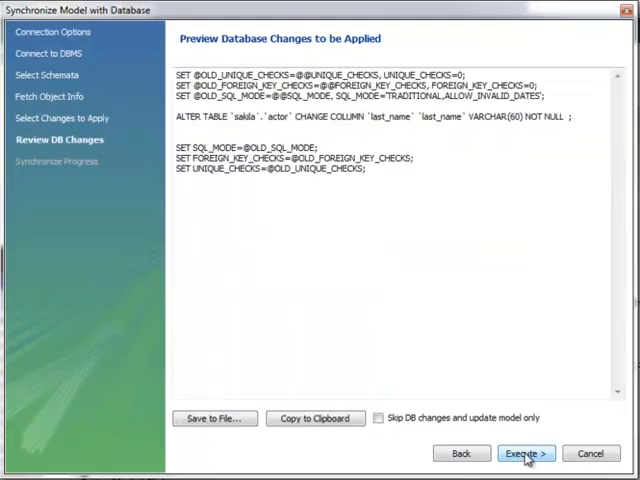
click(524, 452)
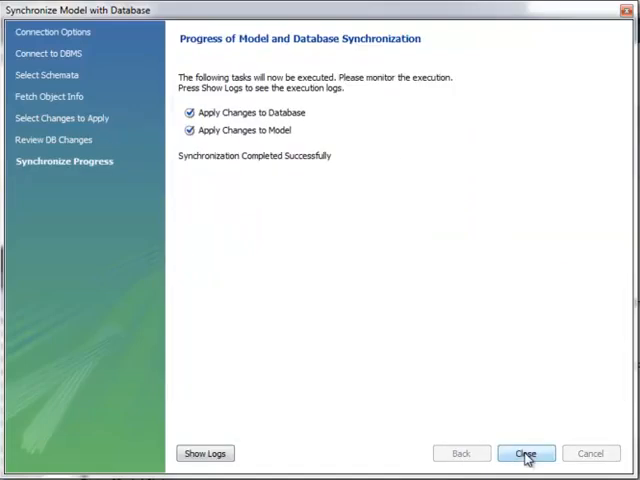
click(524, 452)
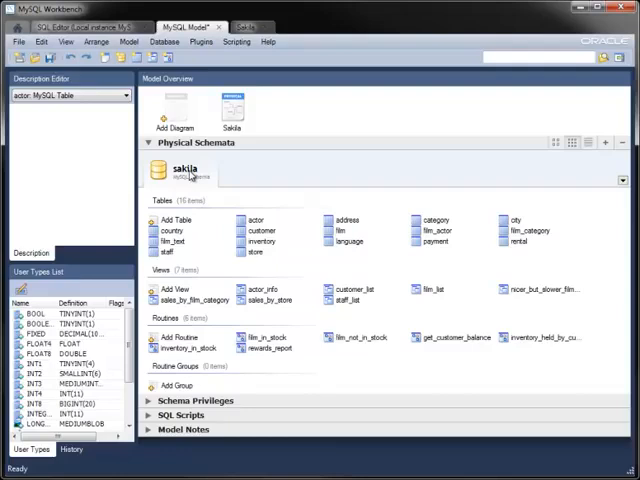
Rename the schema to sakila_new and launch Forward Engineer to Database.
double_click(184, 168)
text(_new)
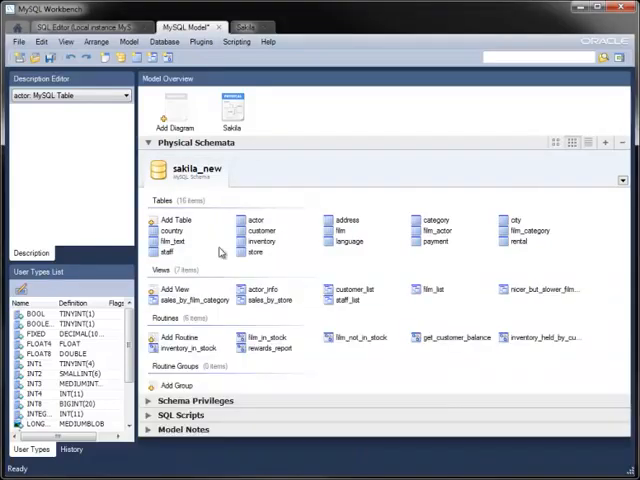
mouse_move(188, 56)
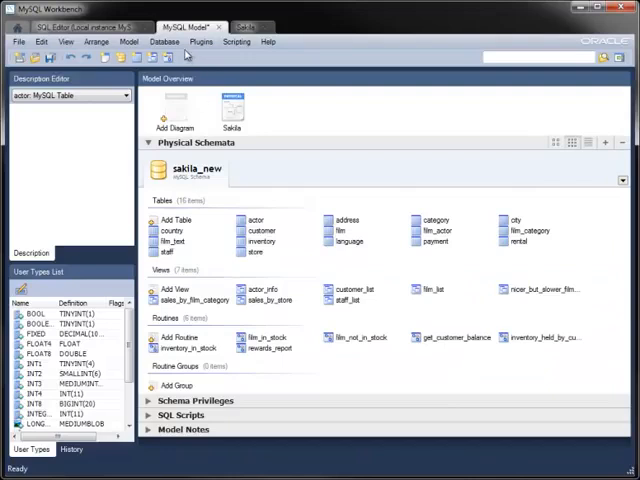
click(164, 40)
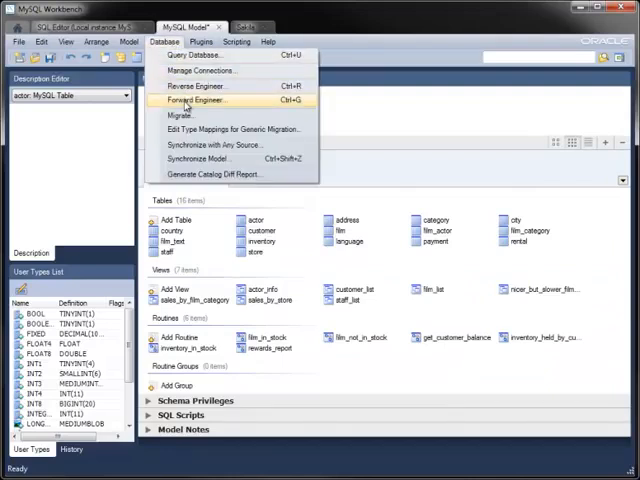
click(196, 100)
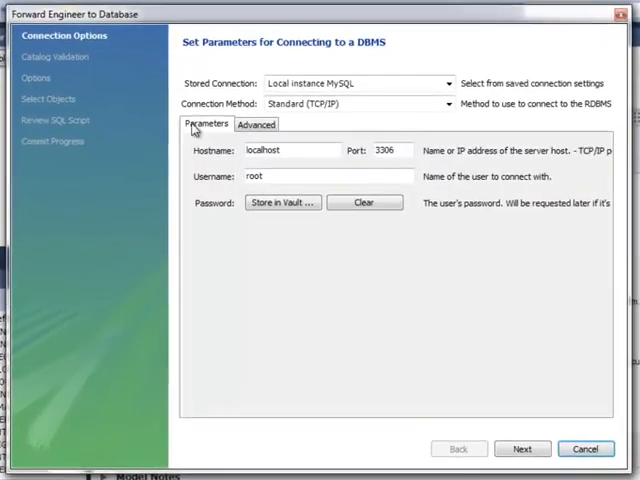
Walk the forward-engineering wizard through validation, creation options and object selection to the generated SQL script.
click(520, 448)
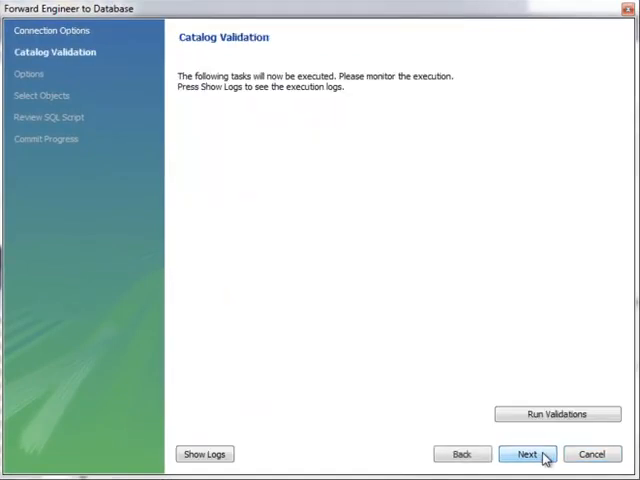
click(556, 414)
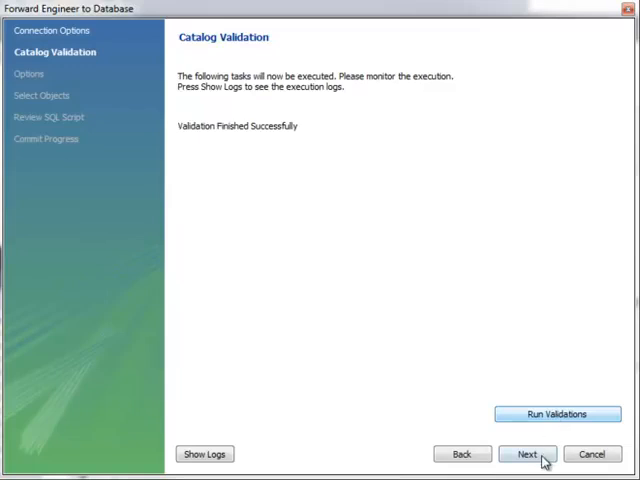
click(520, 452)
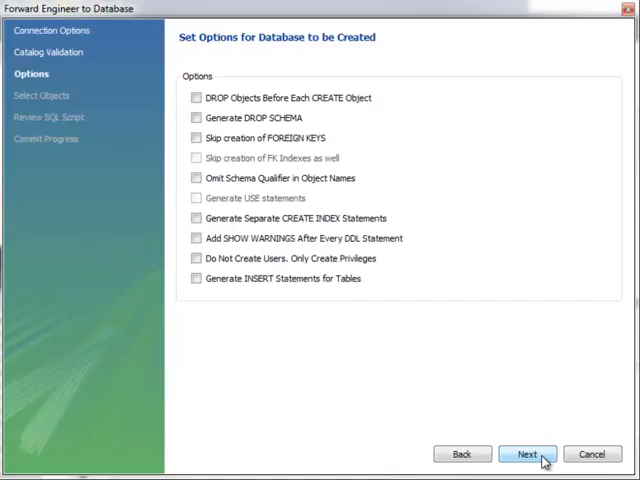
click(524, 452)
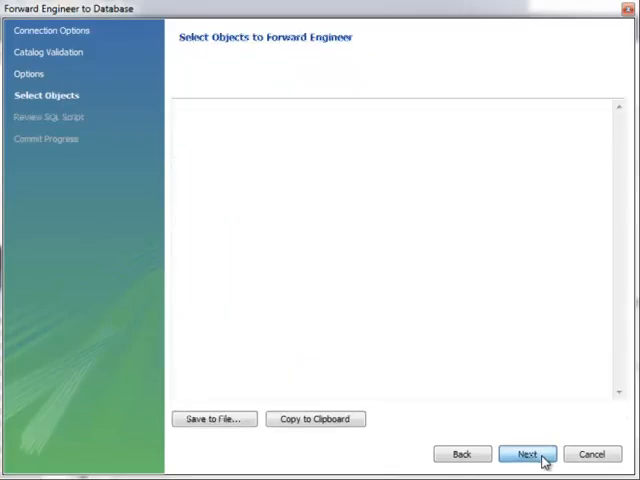
click(528, 454)
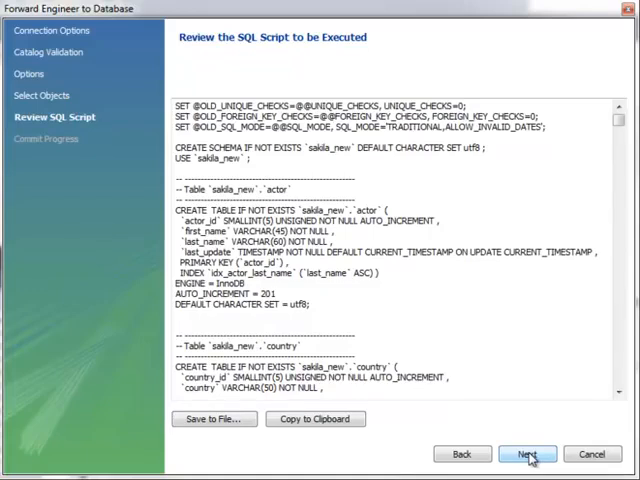
Execute the script to create sakila_new on the server and select it in the Object Browser.
click(528, 454)
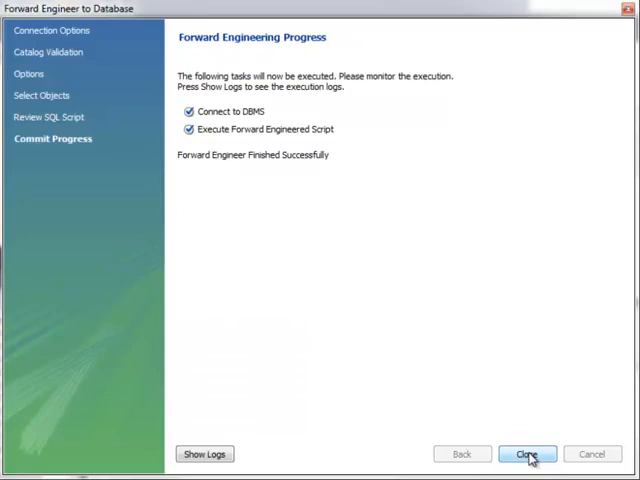
click(528, 452)
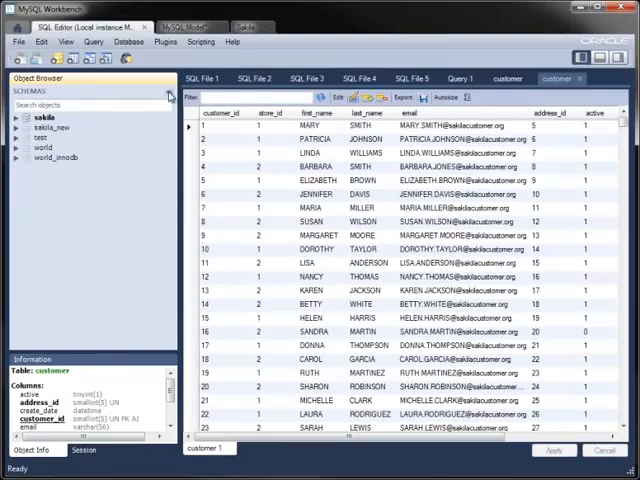
click(50, 128)
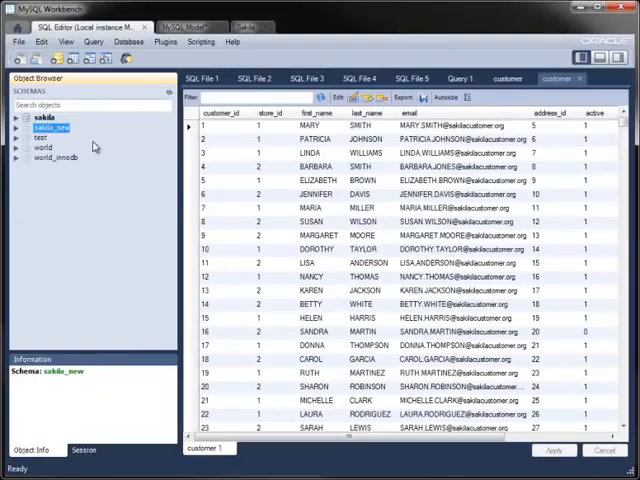
mouse_move(140, 84)
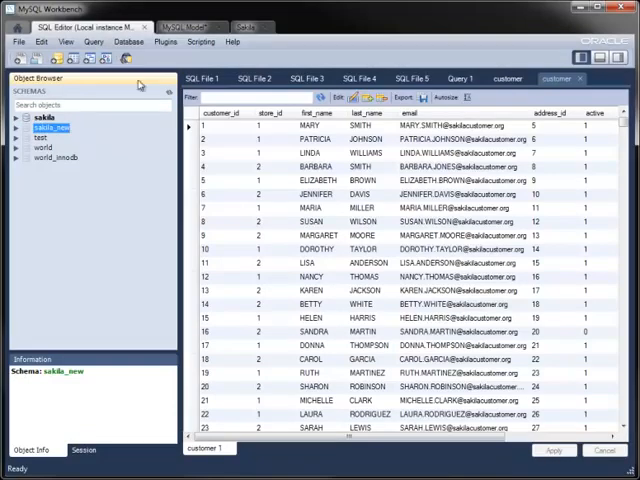
mouse_move(198, 28)
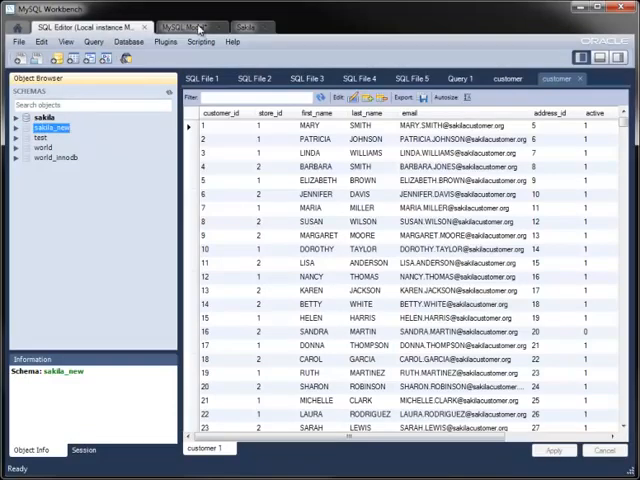
Place the city, country, address and customer tables onto the EER diagram canvas.
click(180, 24)
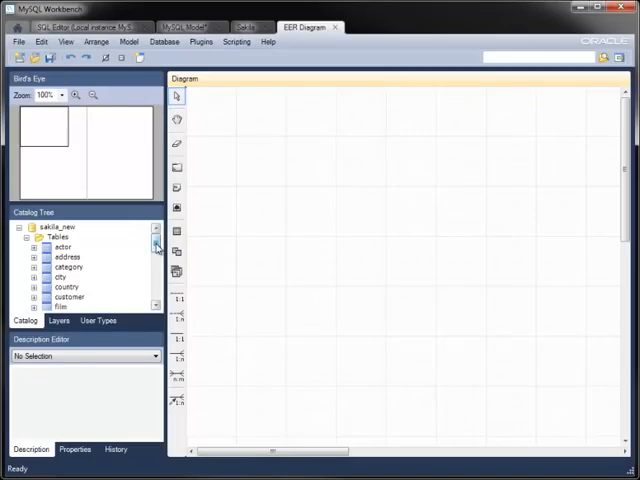
click(68, 256)
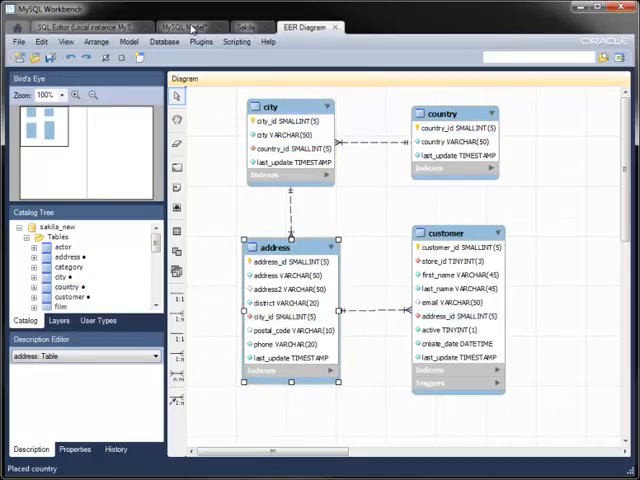
Save the model under the file name Sakila.
click(180, 24)
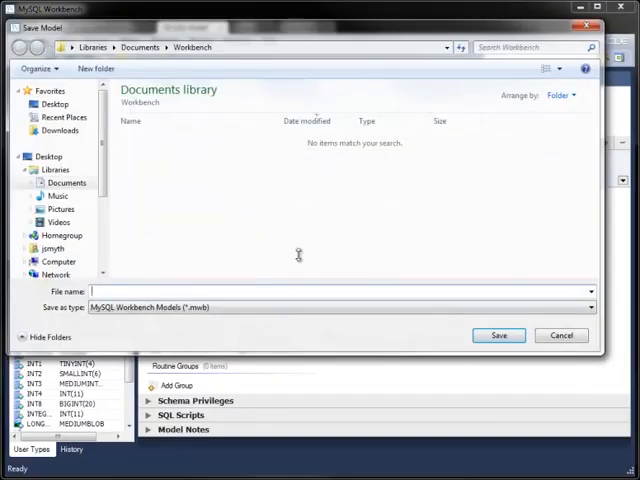
text(Sakila)
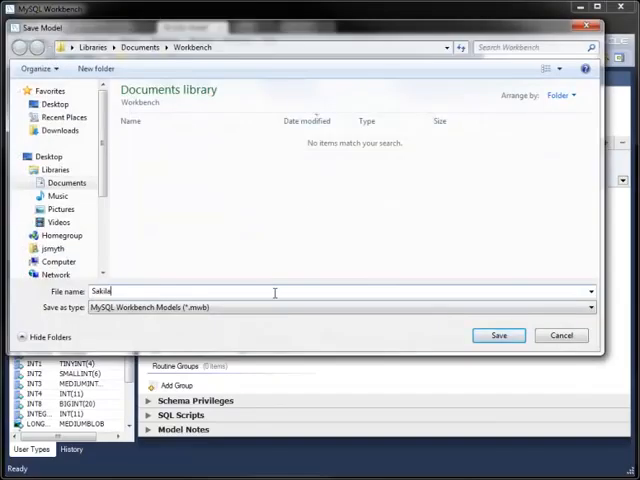
click(500, 336)
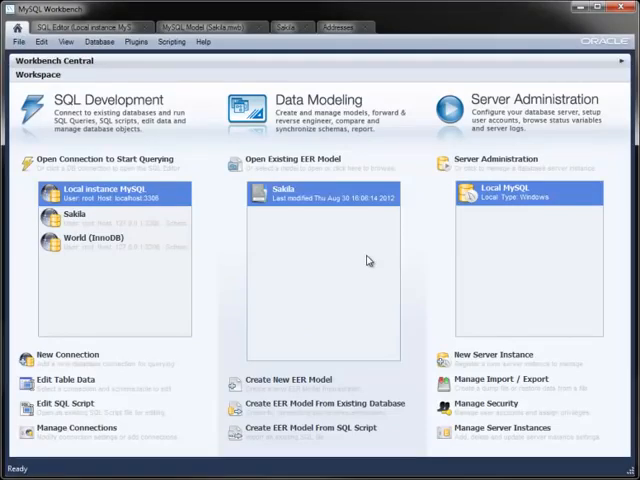
mouse_move(368, 260)
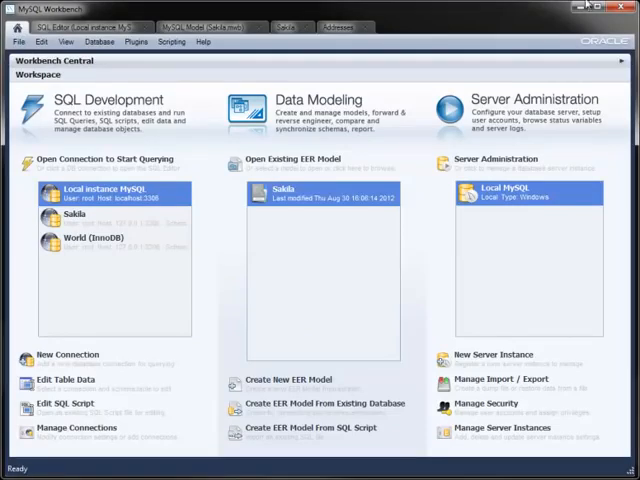
mouse_move(324, 404)
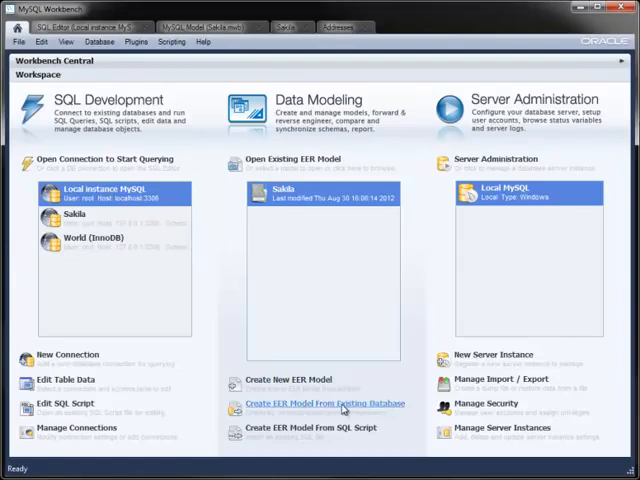
Reverse engineer the world_innodb schema into a new EER model and return to the home overview.
click(324, 404)
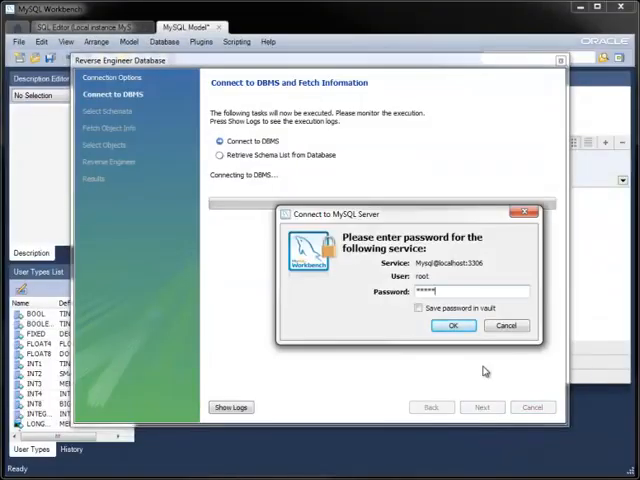
click(454, 324)
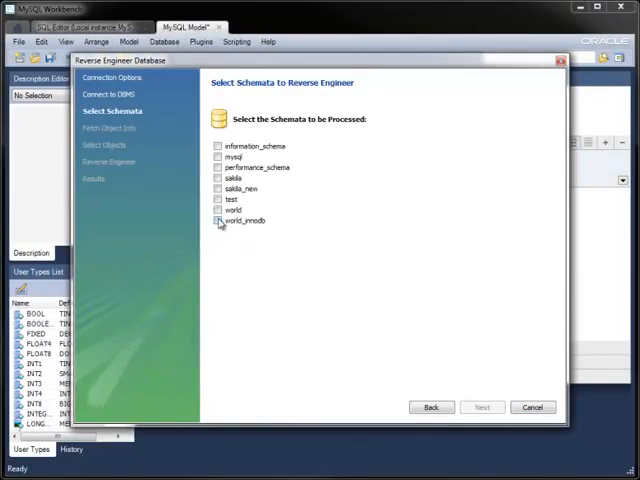
click(482, 408)
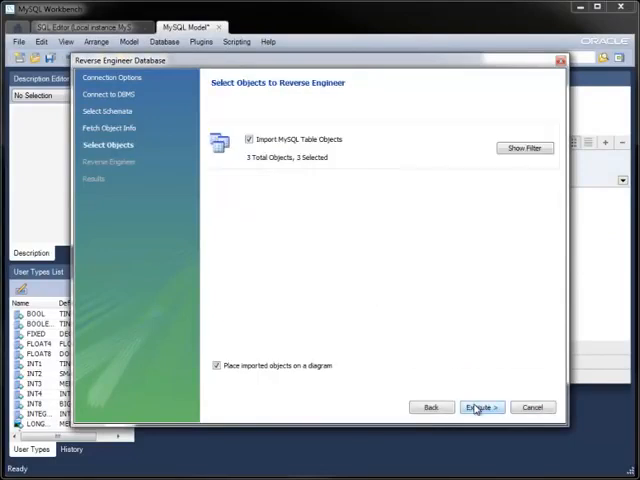
click(480, 408)
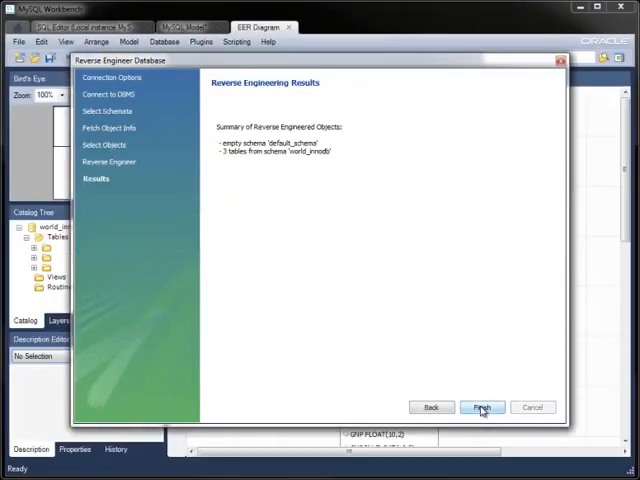
click(482, 408)
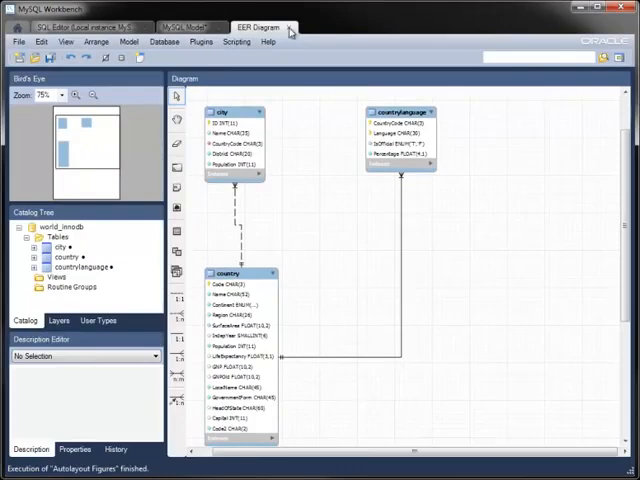
click(112, 26)
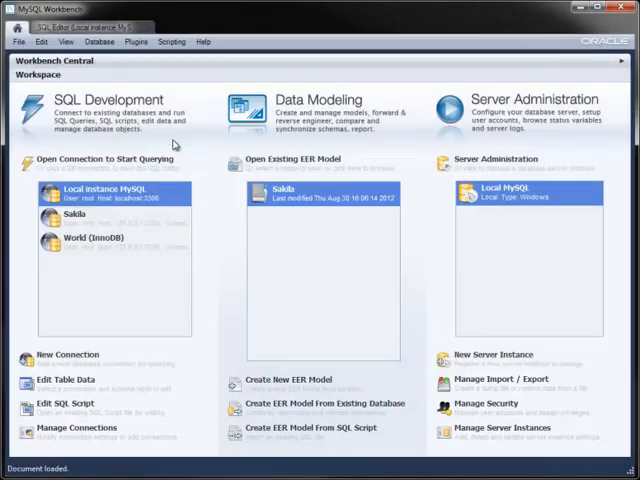
double_click(282, 190)
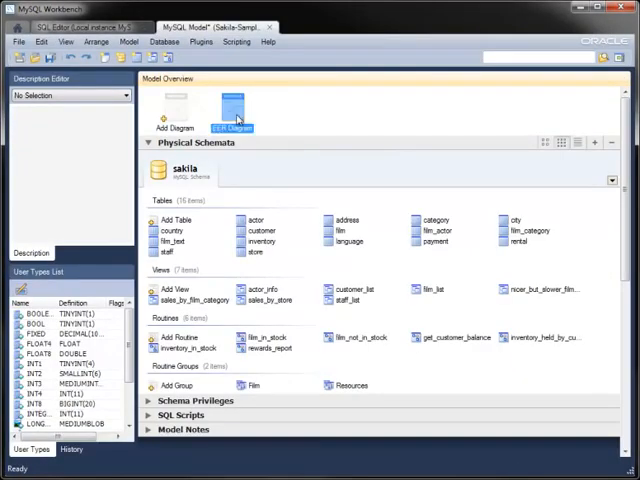
double_click(232, 108)
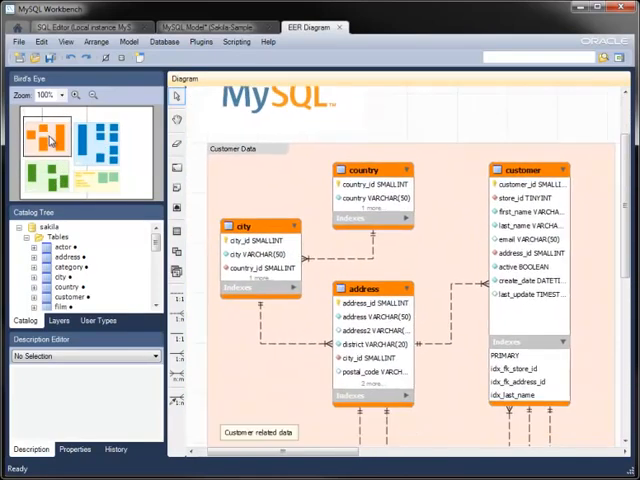
click(344, 28)
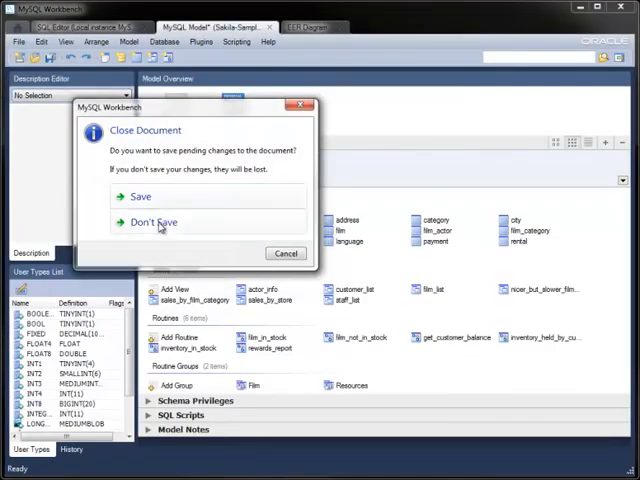
click(152, 222)
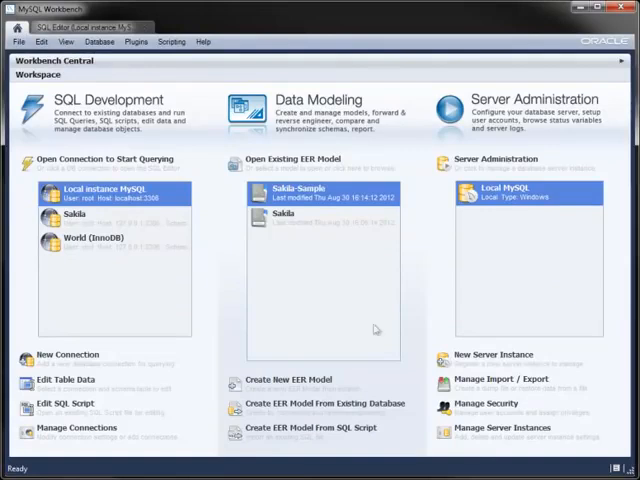
Connect to Server Administration for the Local MySQL instance with the root password.
double_click(528, 196)
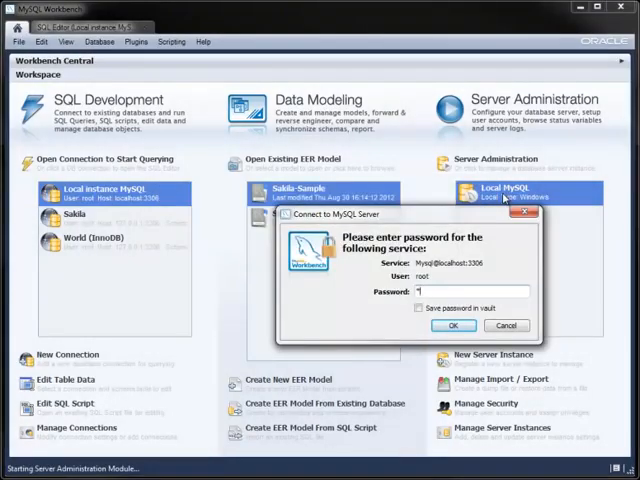
click(454, 324)
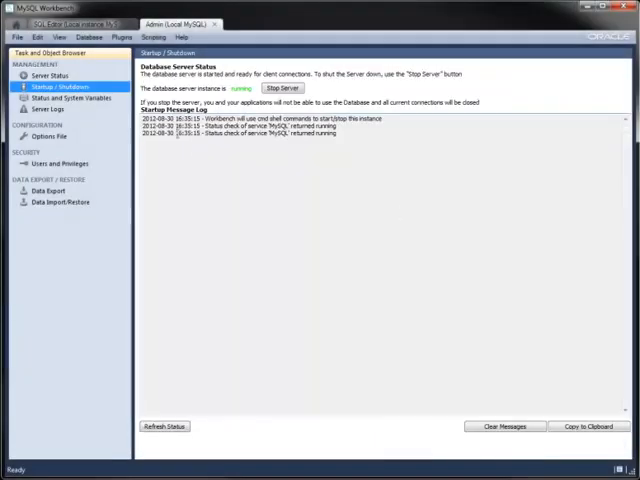
Browse the server's status and system variable categories, then view the server error log.
click(70, 96)
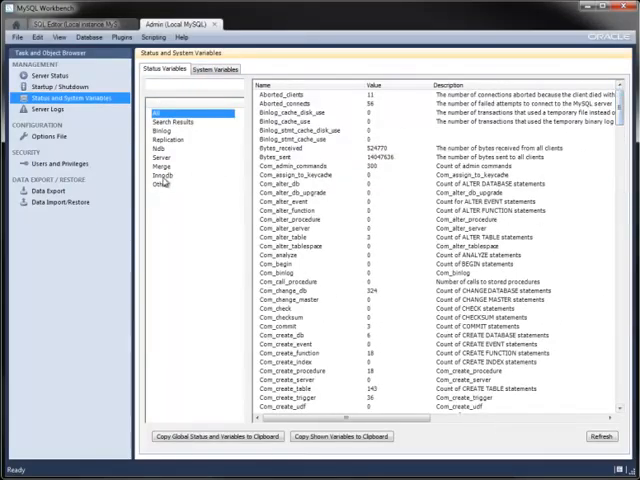
click(162, 172)
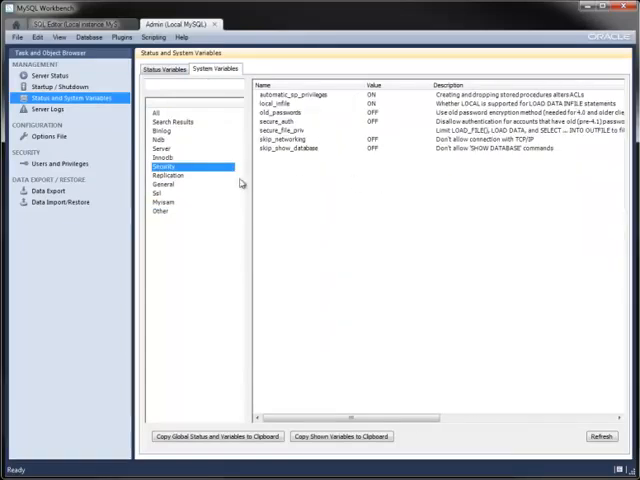
click(164, 184)
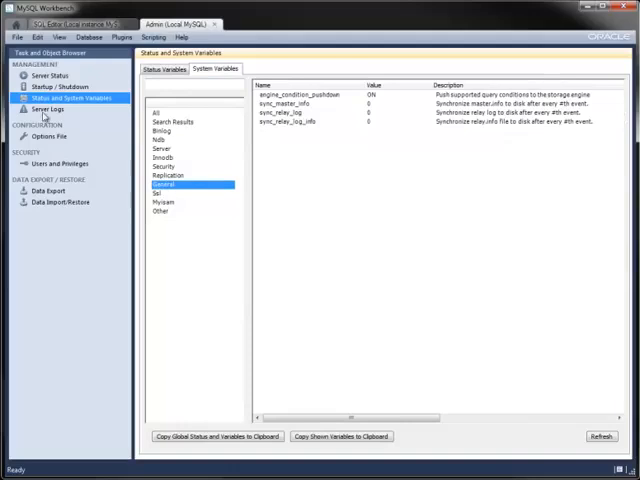
click(46, 108)
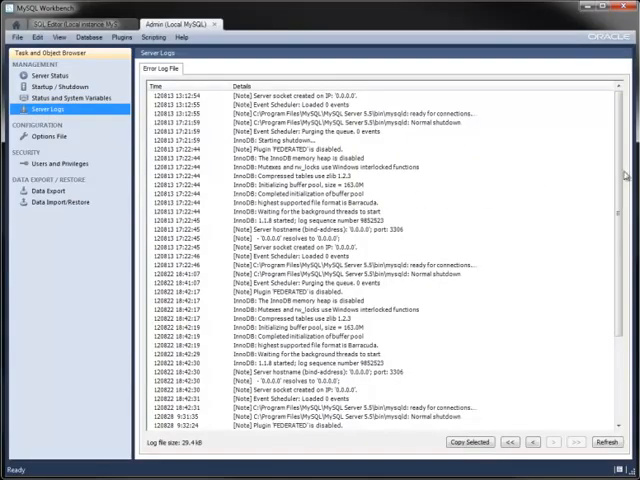
Browse the Options File's General, MyISAM, Transactions and Networking settings, ending on Users and Privileges.
scroll(down, 3)
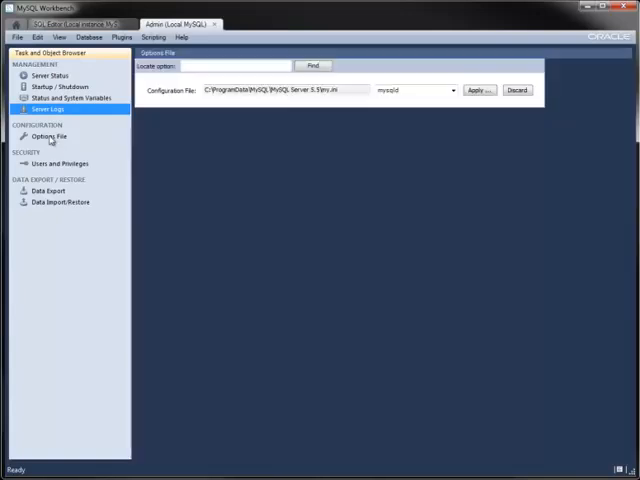
click(48, 136)
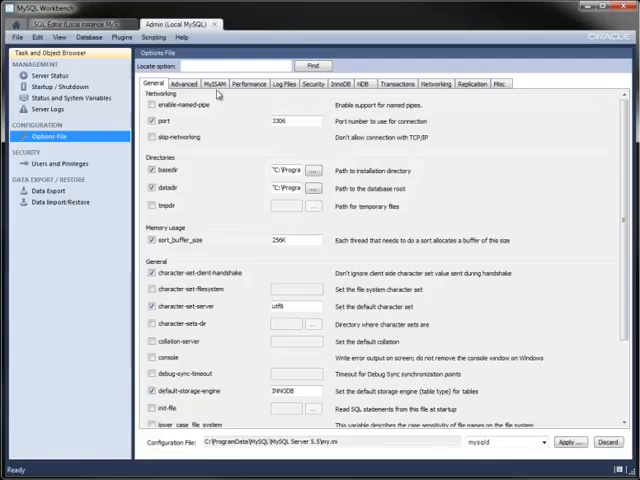
click(182, 84)
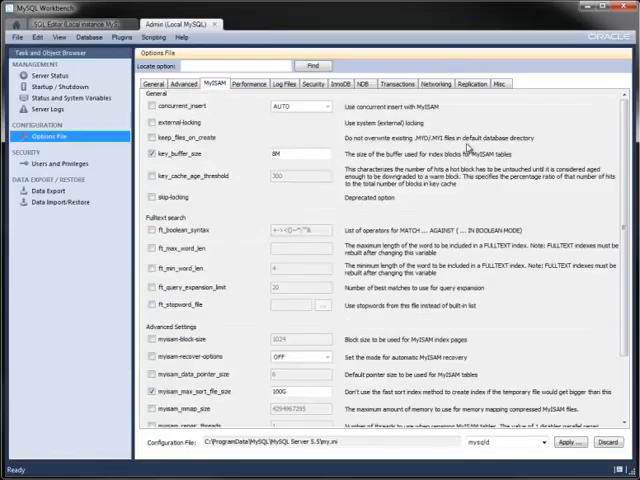
click(396, 84)
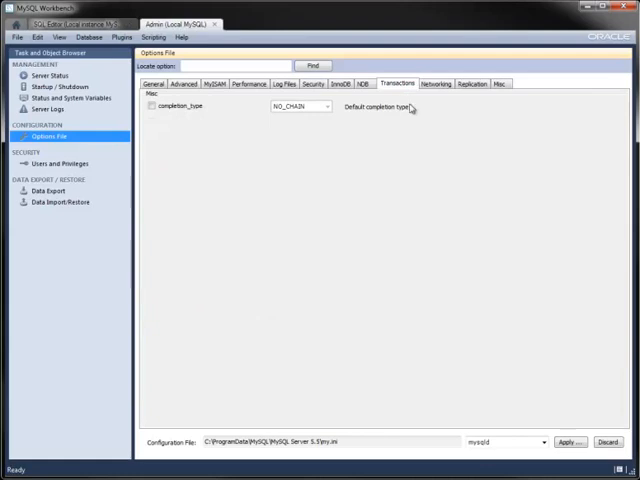
click(436, 84)
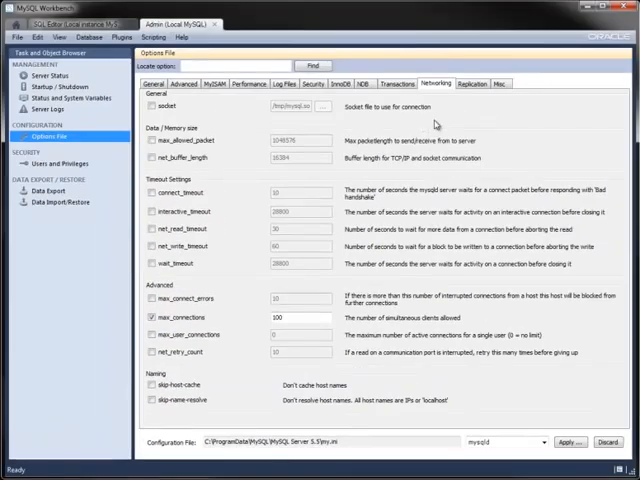
click(58, 164)
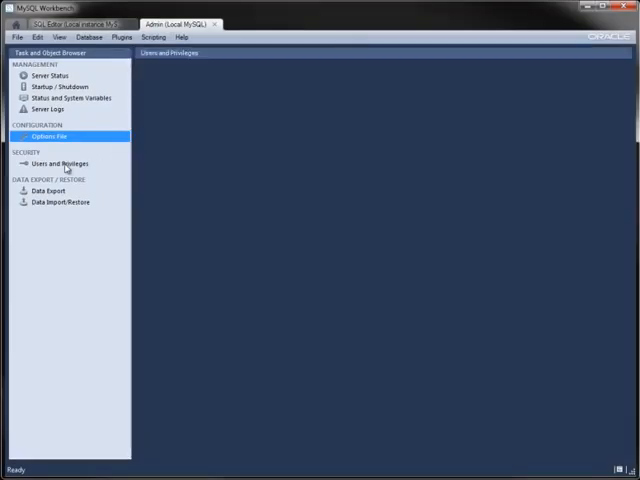
Show the root@localhost account's administrative roles and global privileges.
click(60, 164)
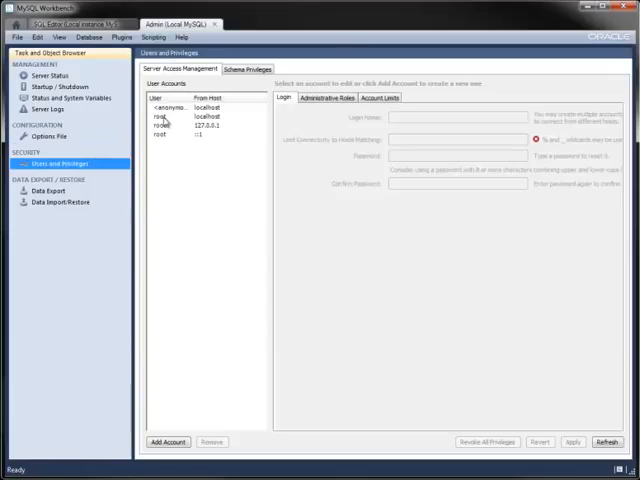
click(168, 116)
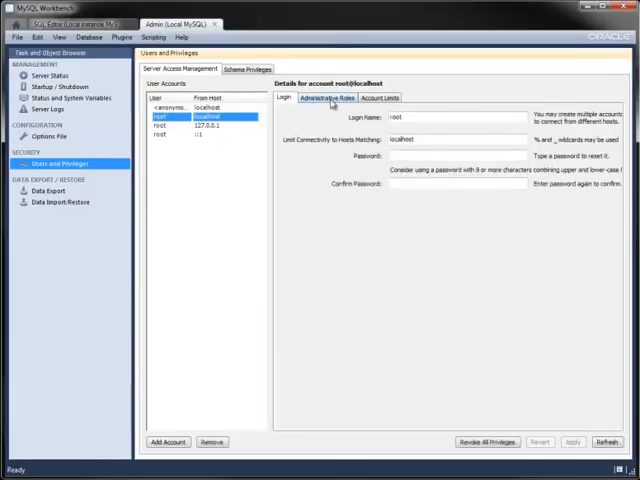
click(322, 96)
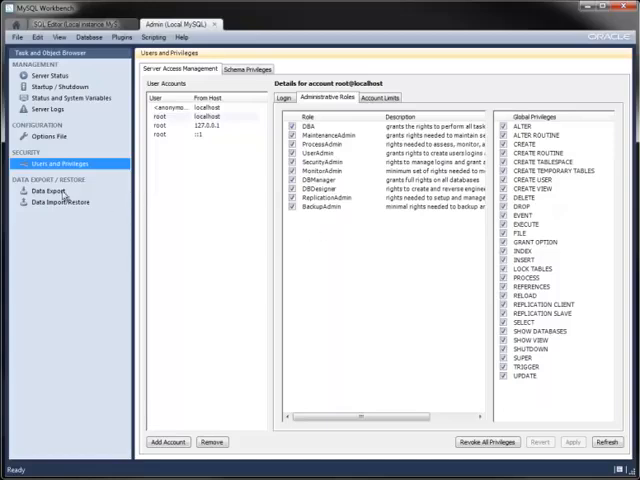
Export the sakila schema to a dump folder, then load that folder's contents in Data Import/Restore.
click(48, 192)
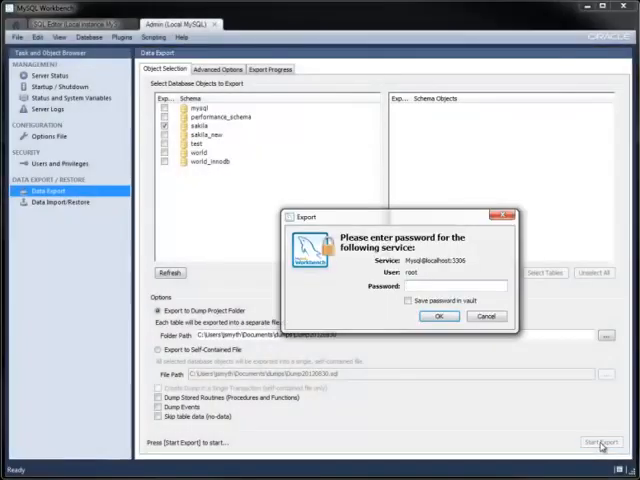
click(438, 316)
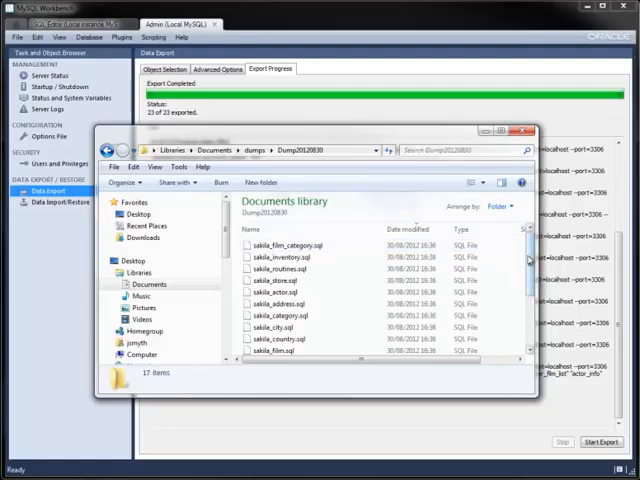
scroll(down, 3)
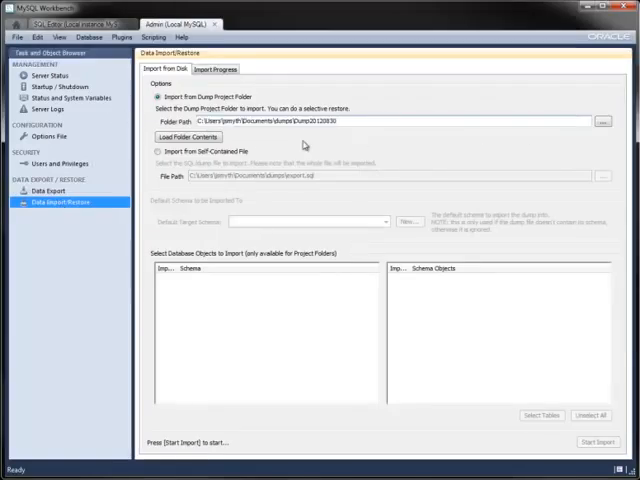
click(188, 136)
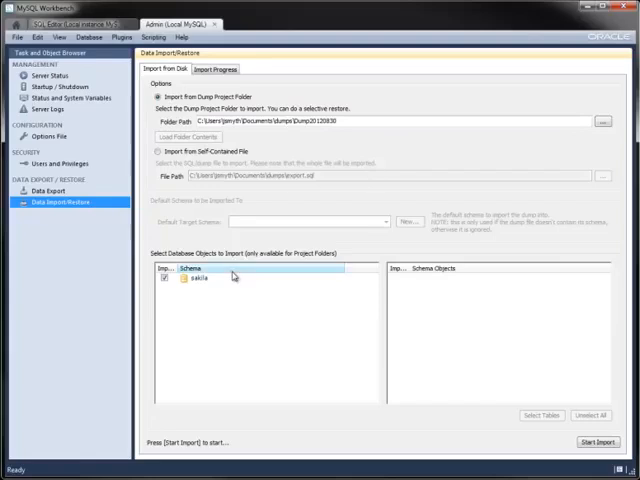